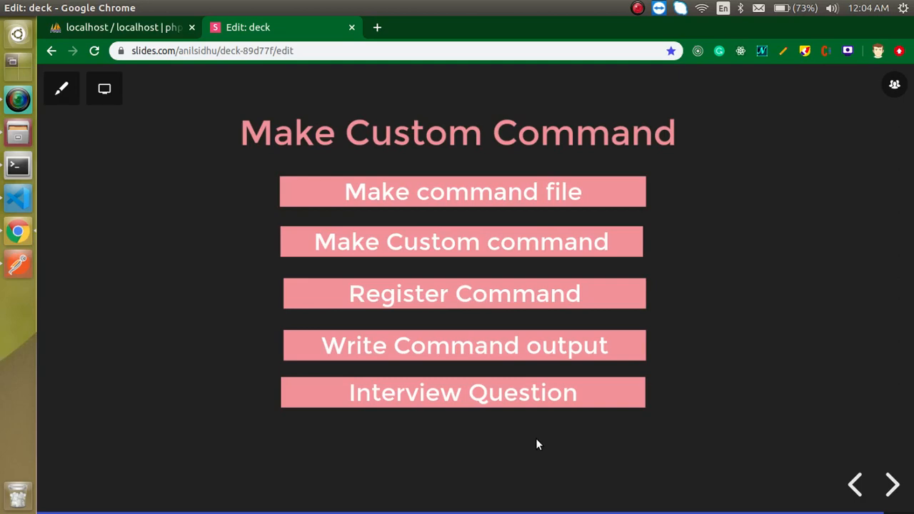
{"action": "mouse_move", "coordinate": [607, 218]}
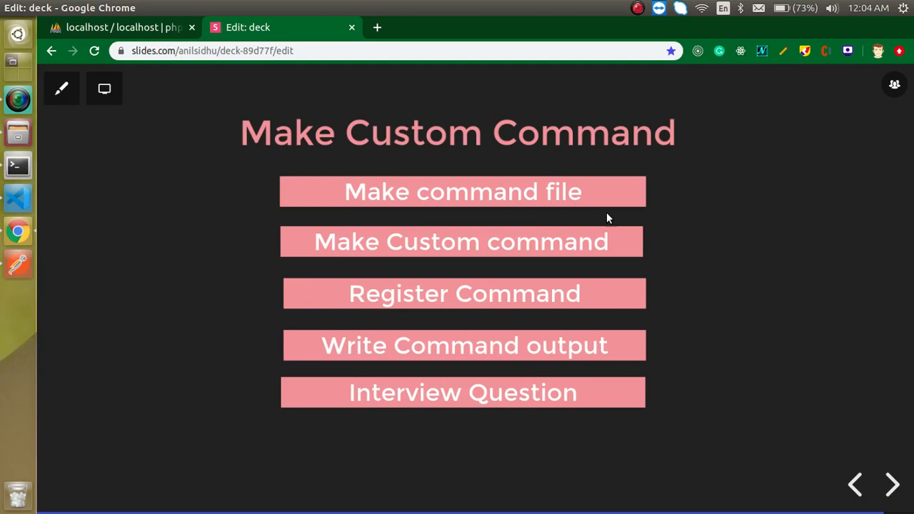
{"action": "mouse_move", "coordinate": [424, 198]}
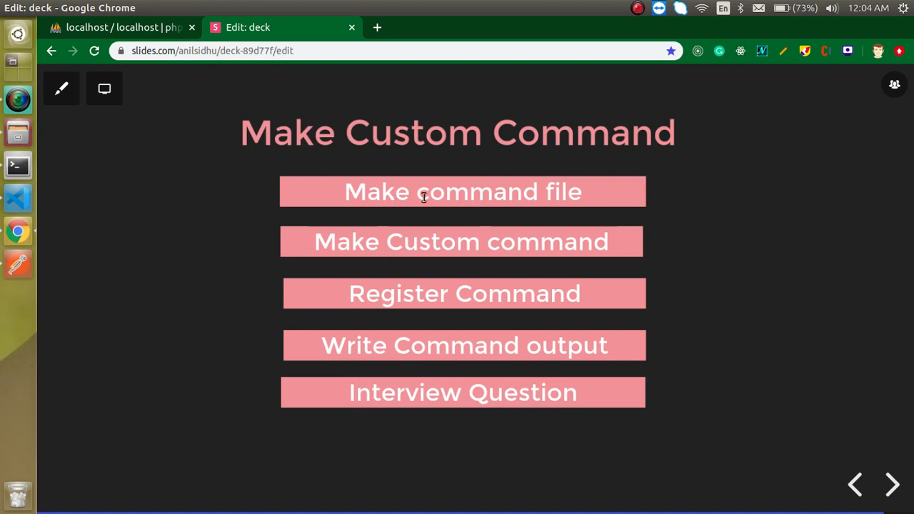
Run php artisan in the blog project's Terminal and scroll through the command list.
{"action": "double_click", "coordinate": [463, 191]}
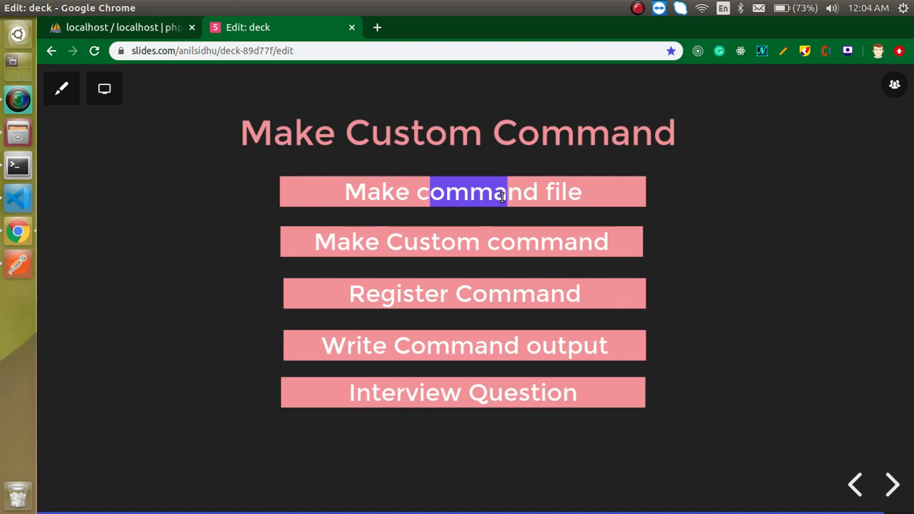
{"action": "mouse_move", "coordinate": [472, 240]}
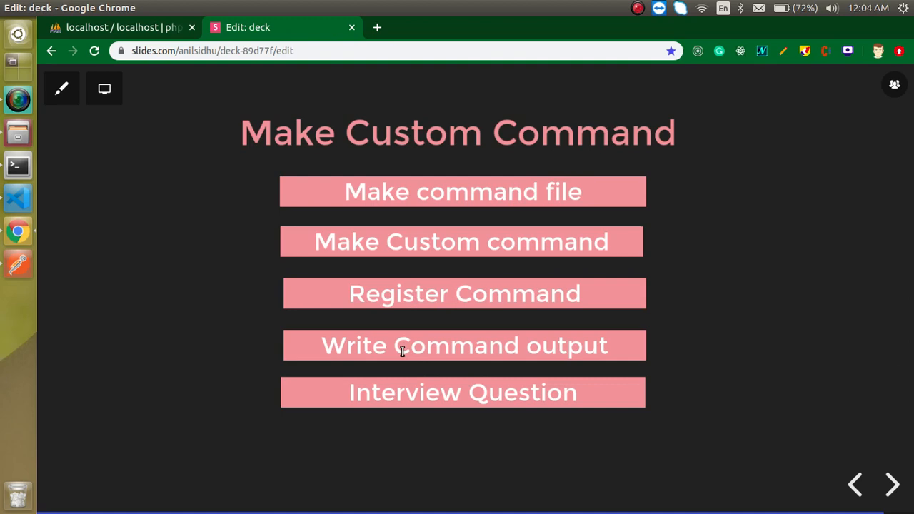
{"action": "mouse_move", "coordinate": [472, 383]}
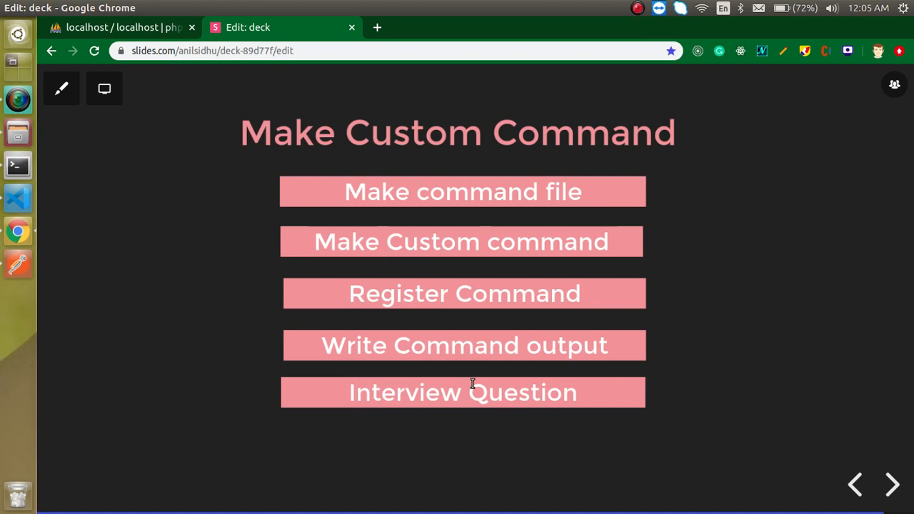
{"action": "mouse_move", "coordinate": [7, 196]}
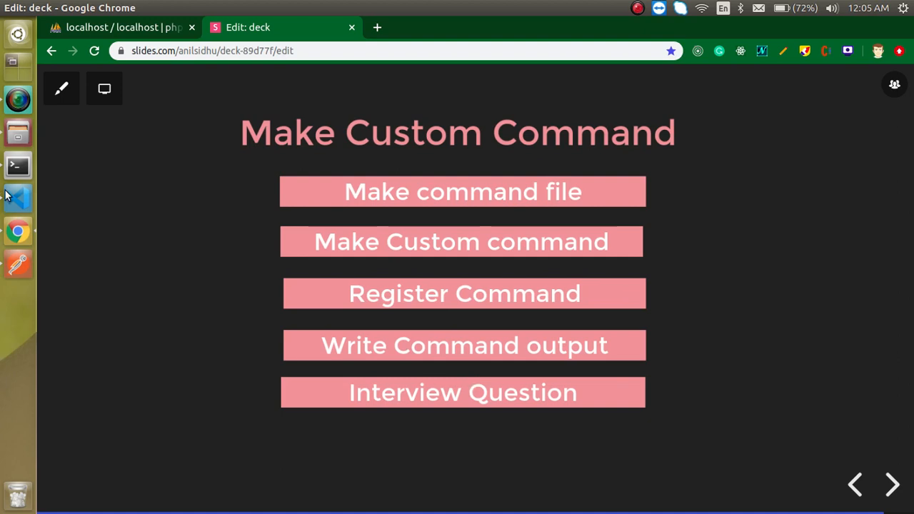
{"action": "left_click", "coordinate": [17, 166]}
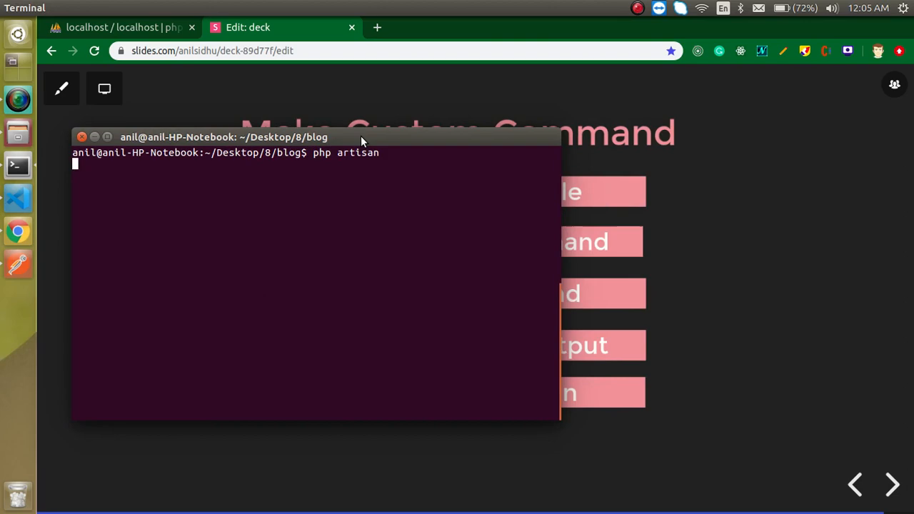
{"action": "key", "text": "Return"}
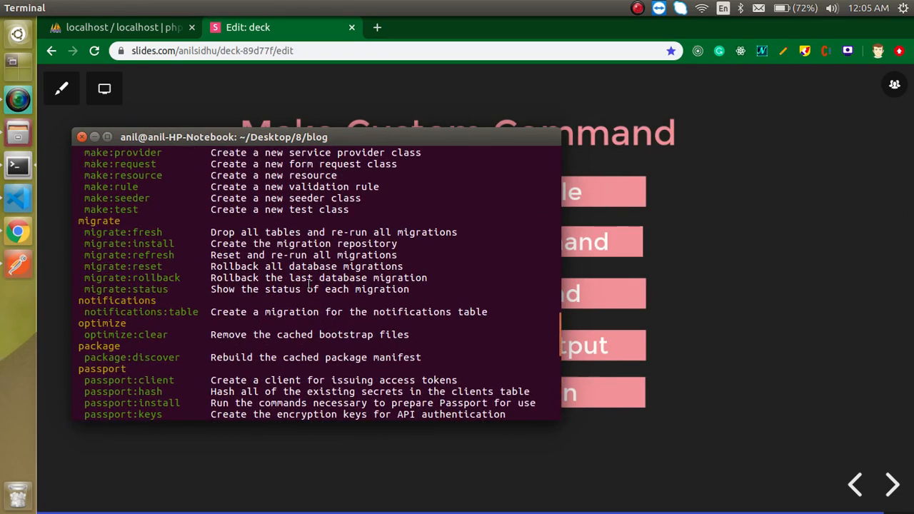
{"action": "scroll", "scroll_direction": "up", "scroll_amount": 3}
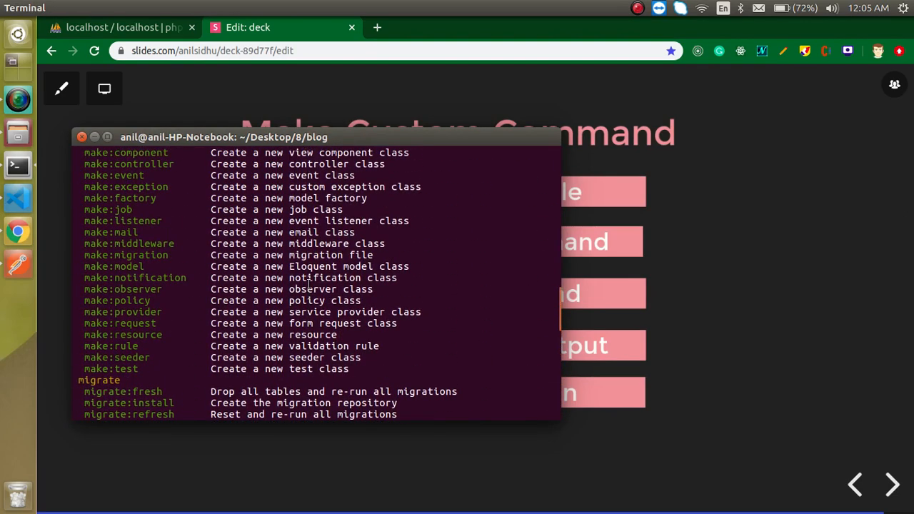
{"action": "mouse_move", "coordinate": [281, 328]}
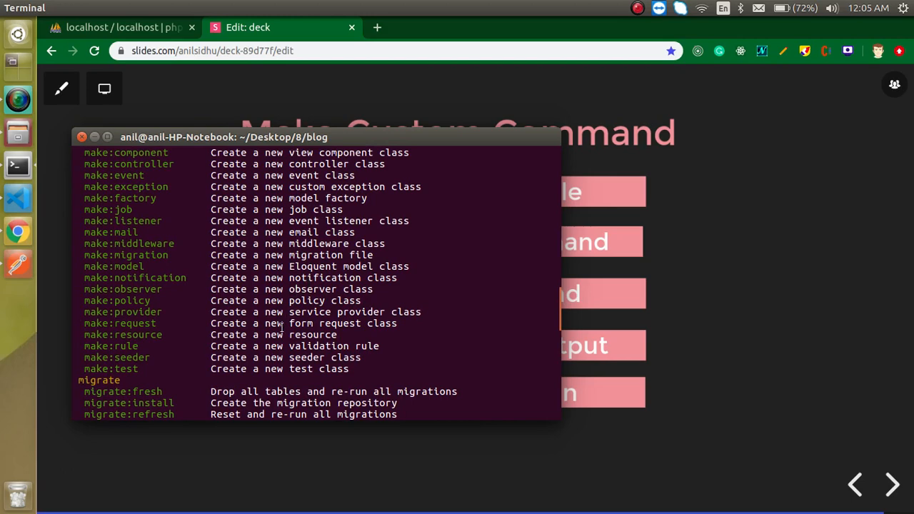
{"action": "scroll", "scroll_direction": "up", "scroll_amount": 3}
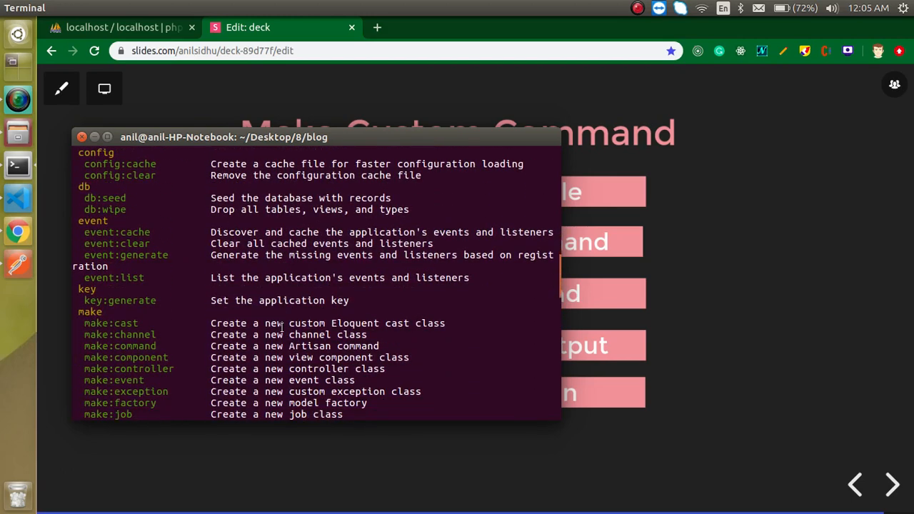
{"action": "scroll", "scroll_direction": "down", "scroll_amount": 3}
{"action": "type", "text": "p"}
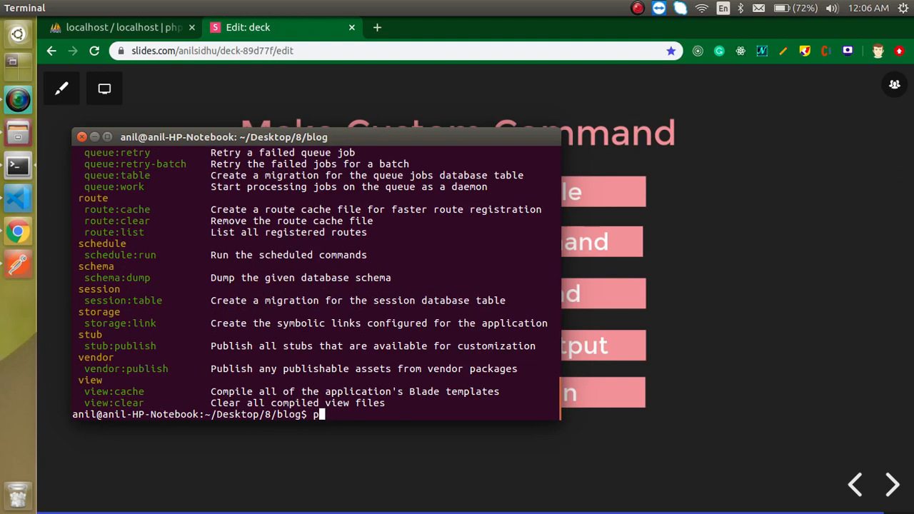
Enter php artisan make:command showDB in Terminal to generate the showDB command.
{"action": "type", "text": "hp artisan mak"}
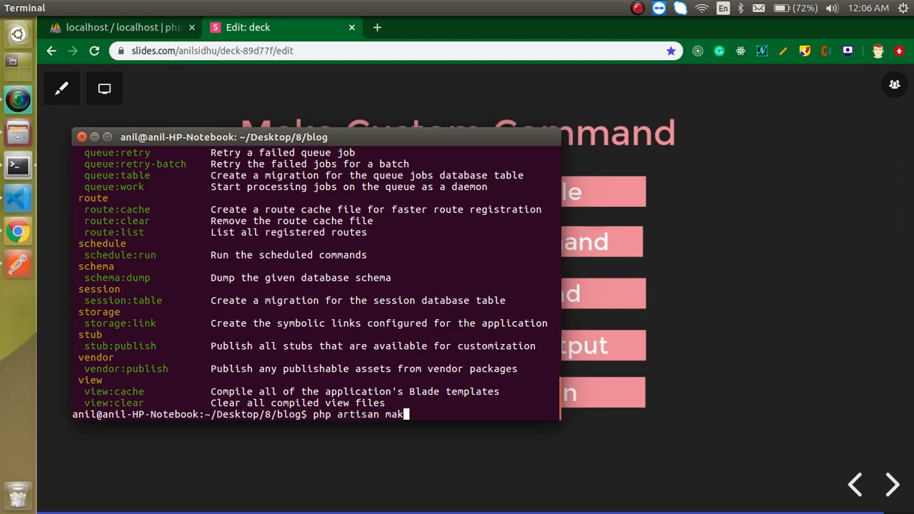
{"action": "type", "text": "e:"}
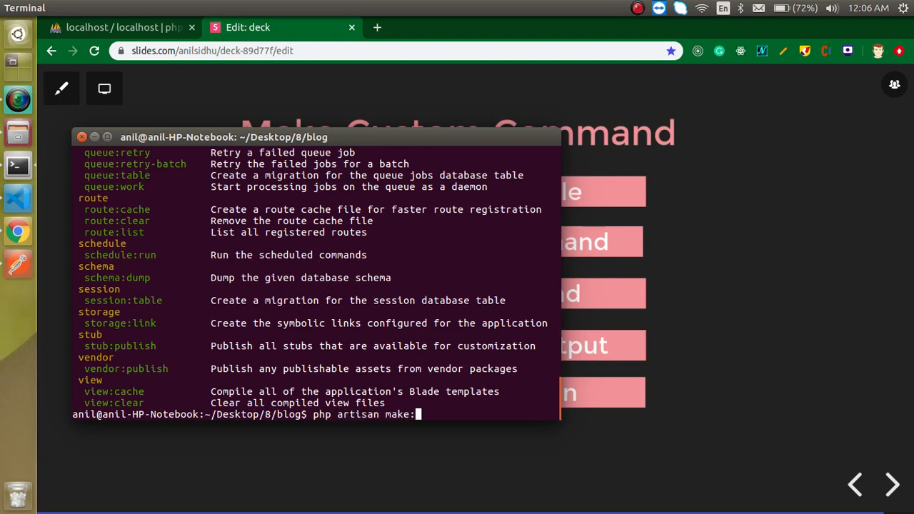
{"action": "type", "text": "command"}
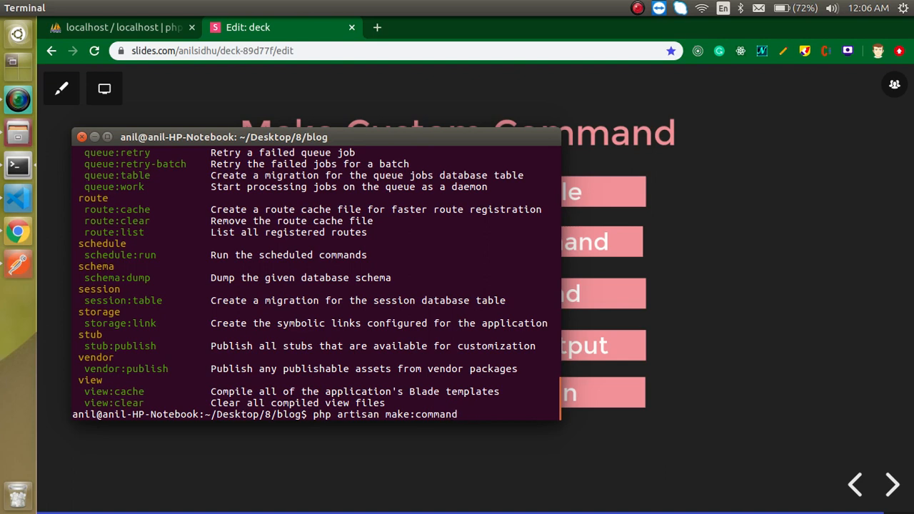
{"action": "type", "text": "show"}
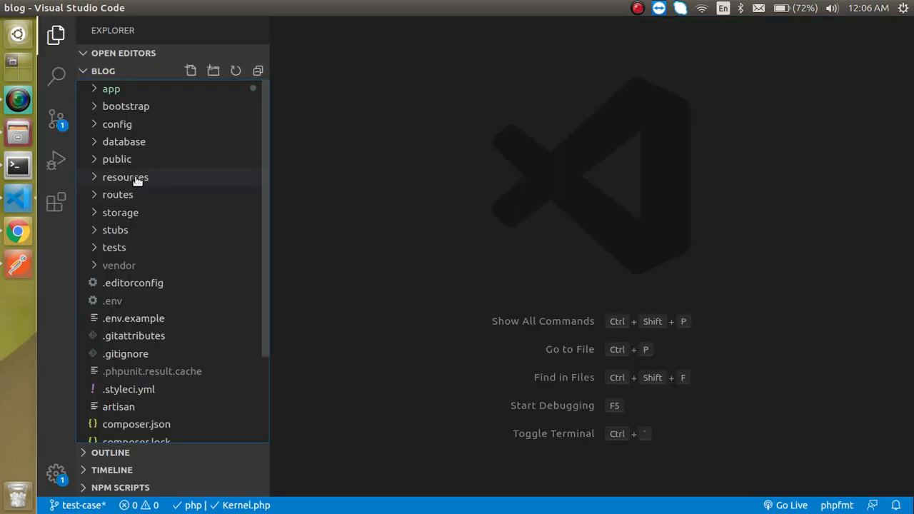
Expand app > Console > Commands in the Explorer and open showDB.php.
{"action": "left_click", "coordinate": [111, 89]}
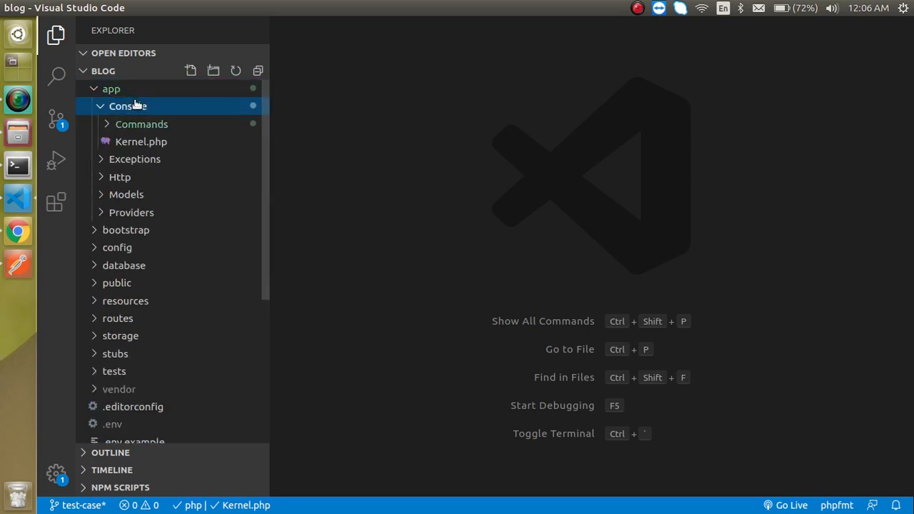
{"action": "left_click", "coordinate": [141, 124]}
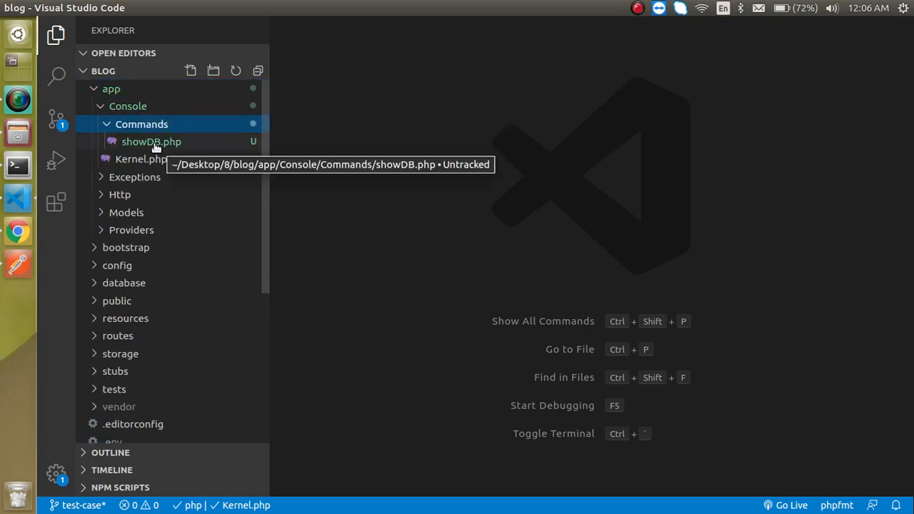
{"action": "left_click", "coordinate": [151, 141]}
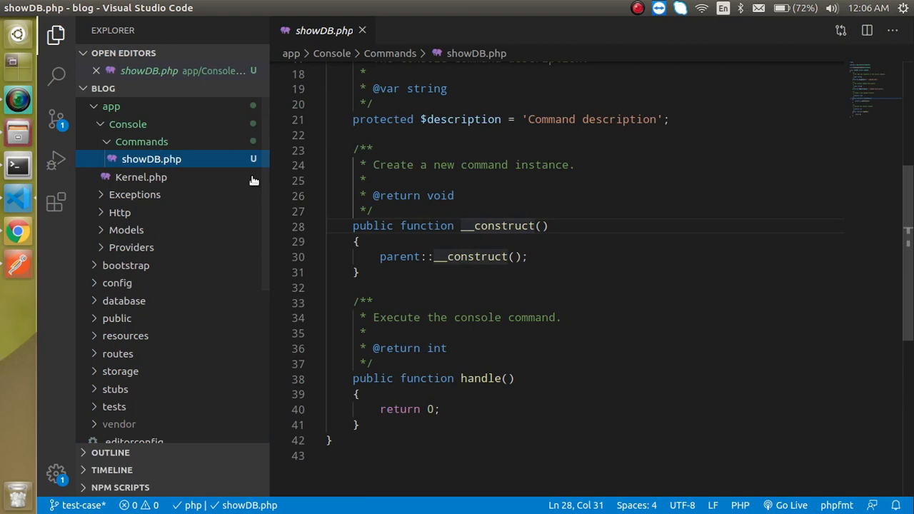
{"action": "mouse_move", "coordinate": [431, 196]}
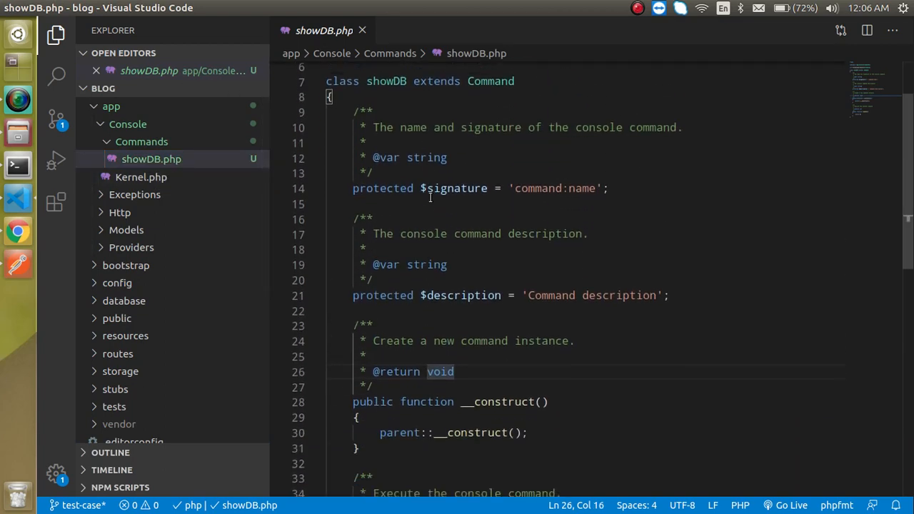
Set the command signature name to 'showDB' and save.
{"action": "scroll", "scroll_direction": "up", "scroll_amount": 3}
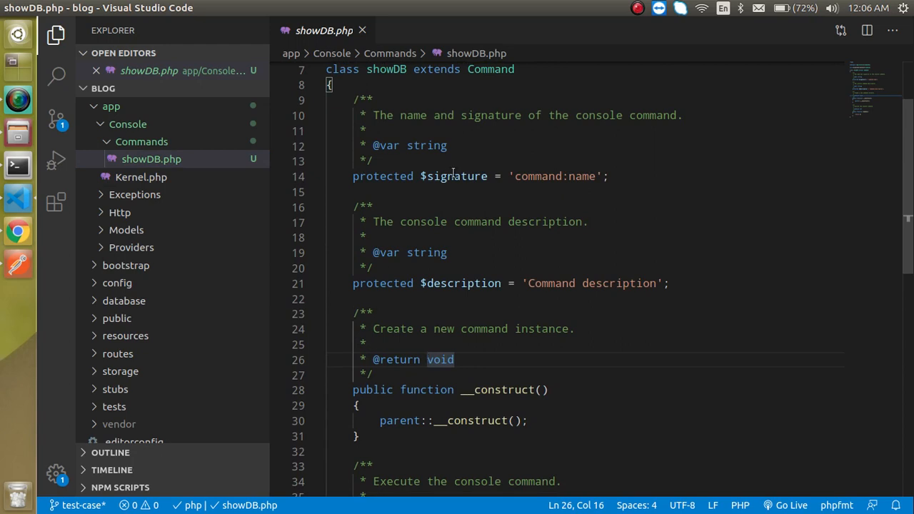
{"action": "double_click", "coordinate": [538, 177]}
{"action": "type", "text": "showDB"}
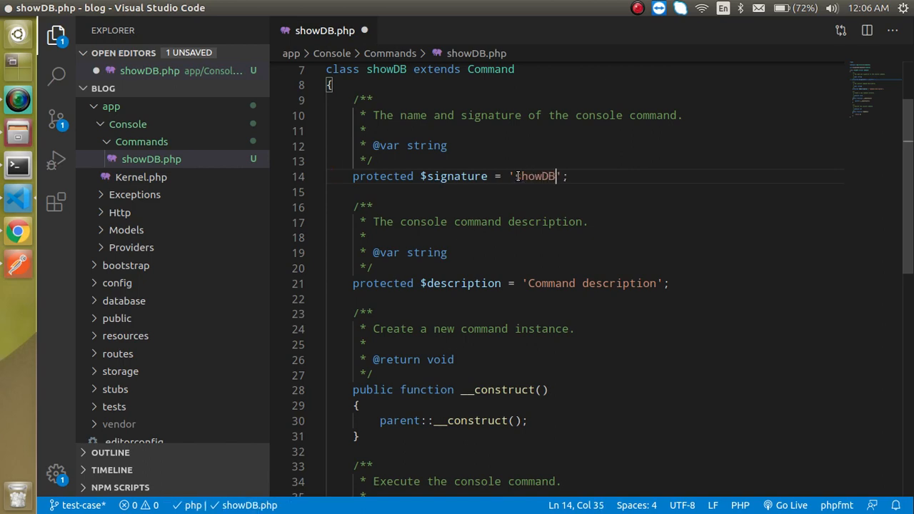
{"action": "key", "text": "ctrl+s"}
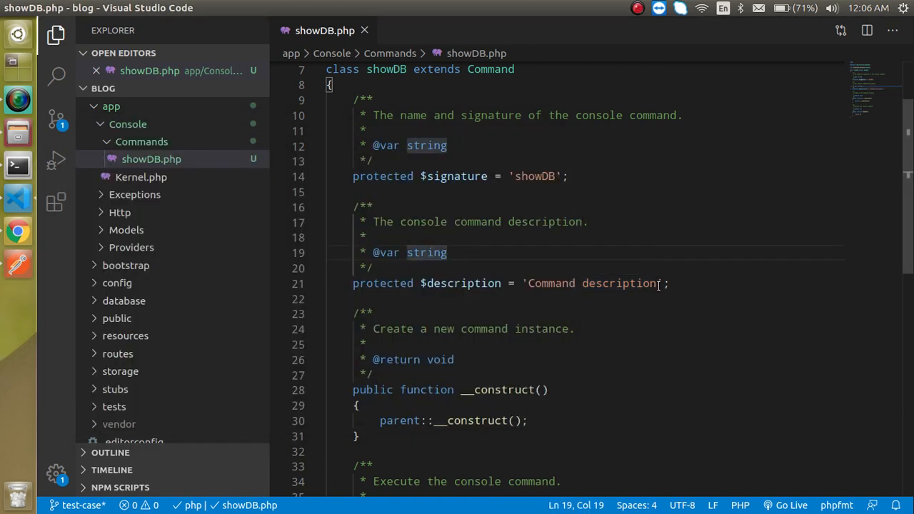
Set the $description string to 'show me current Database' and save.
{"action": "double_click", "coordinate": [591, 283]}
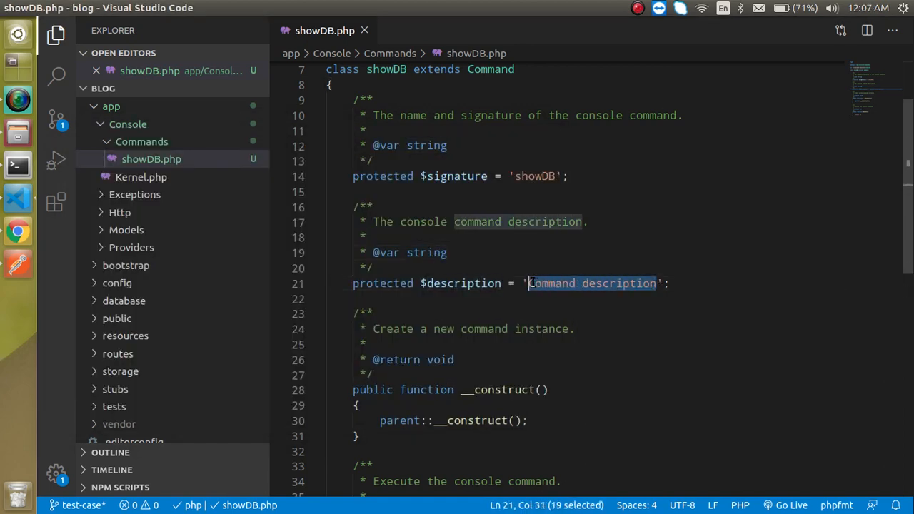
{"action": "type", "text": "show mt"}
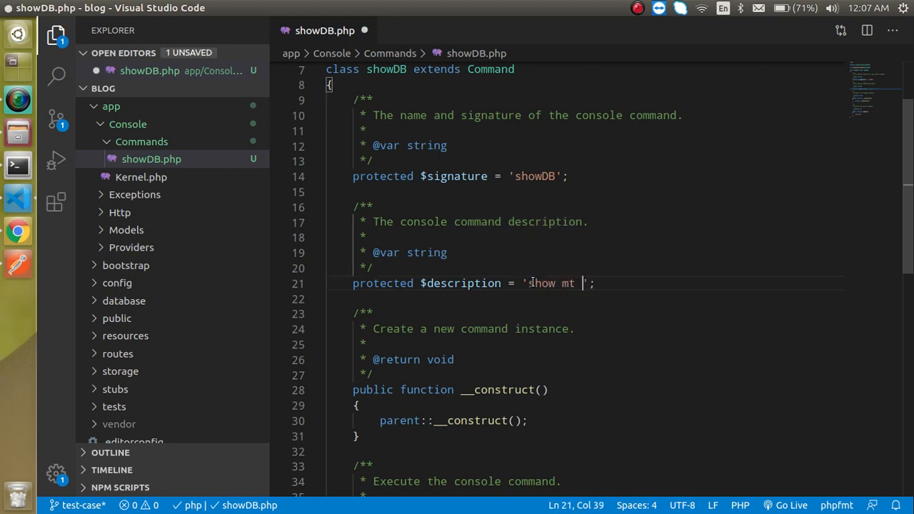
{"action": "type", "text": "e c"}
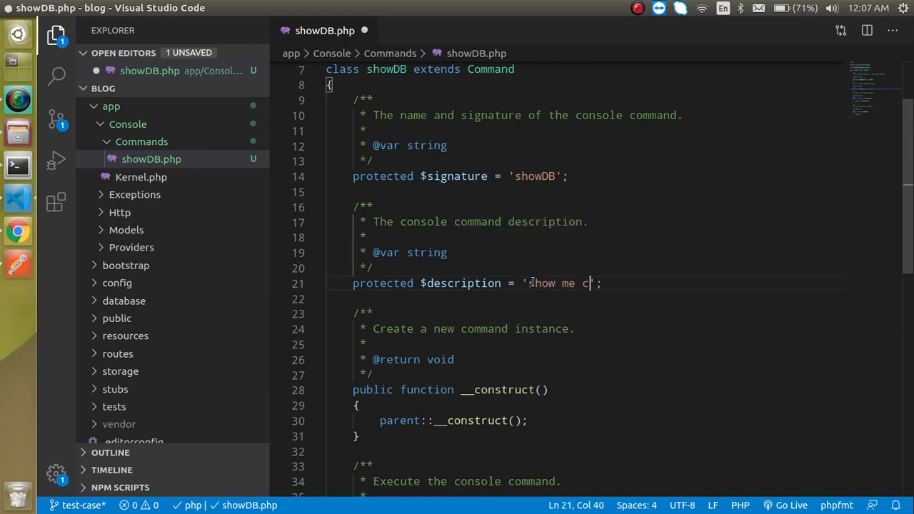
{"action": "type", "text": "urrent D"}
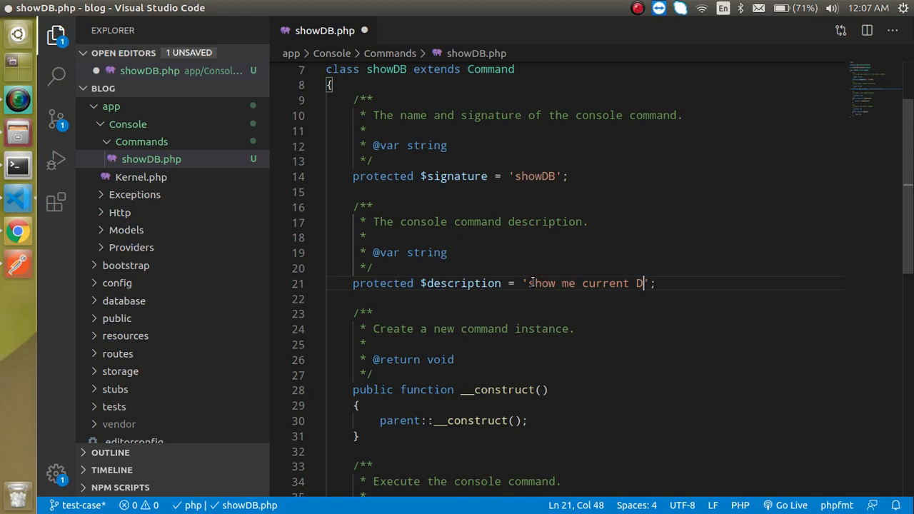
{"action": "type", "text": "atabase"}
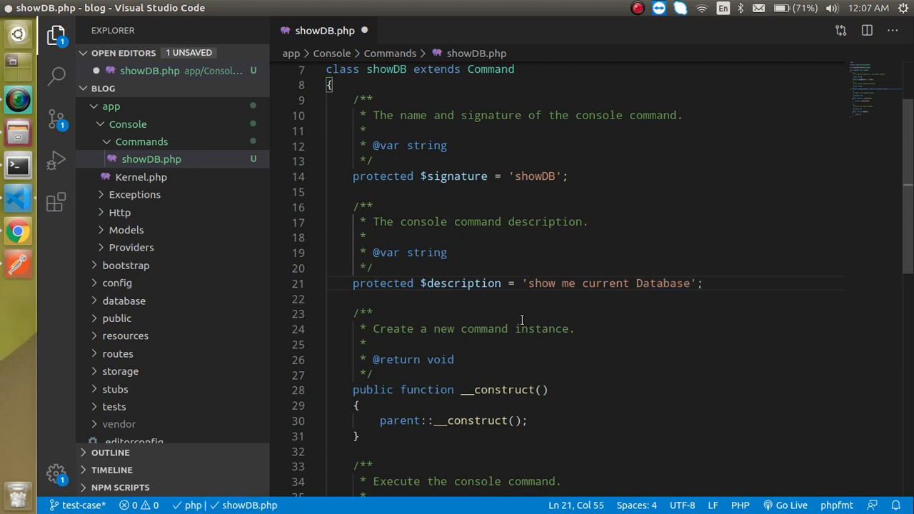
{"action": "key", "text": "ctrl+s"}
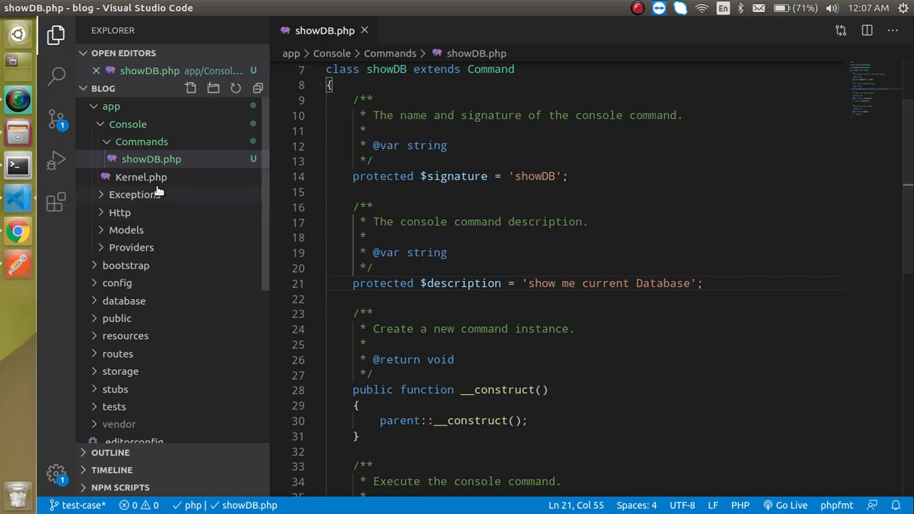
Open Kernel.php, add Commands\showDB::class to the $commands array, and save.
{"action": "left_click", "coordinate": [141, 177]}
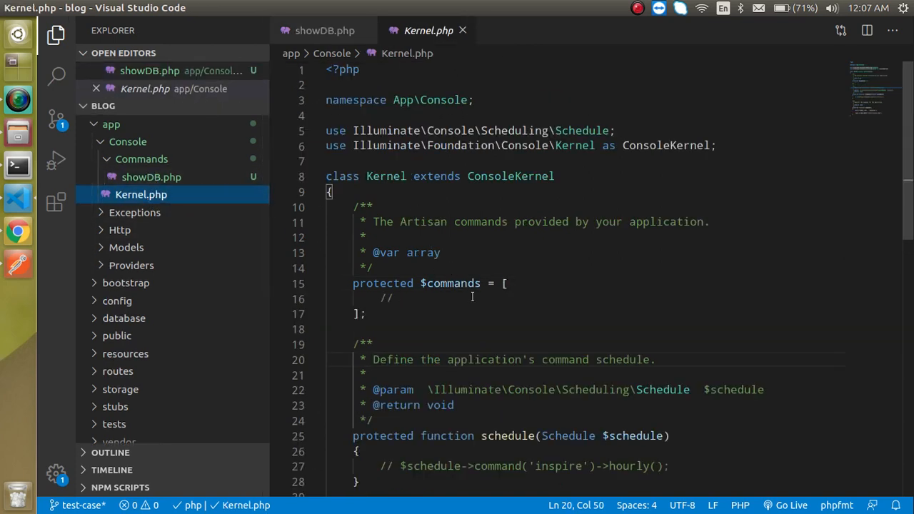
{"action": "left_click_drag", "start_coordinate": [353, 284], "coordinate": [364, 314]}
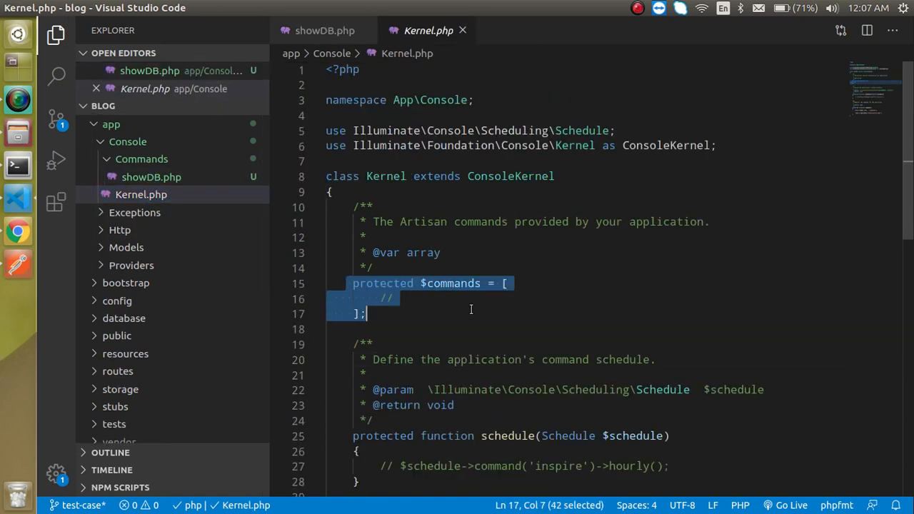
{"action": "key", "text": "Enter"}
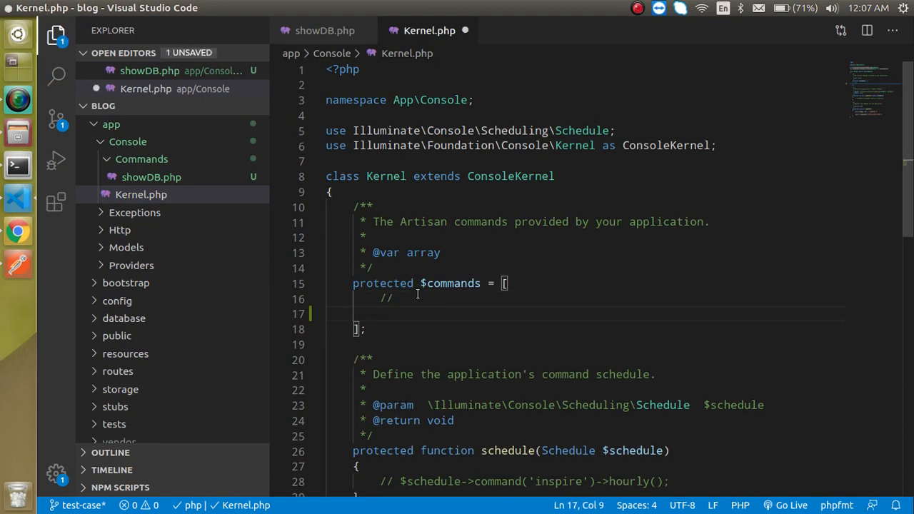
{"action": "type", "text": "Co,"}
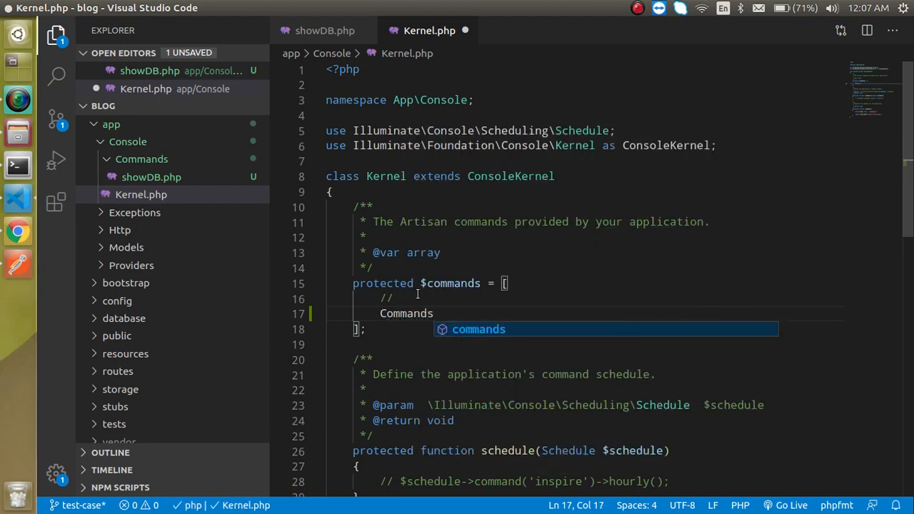
{"action": "type", "text": "\\"}
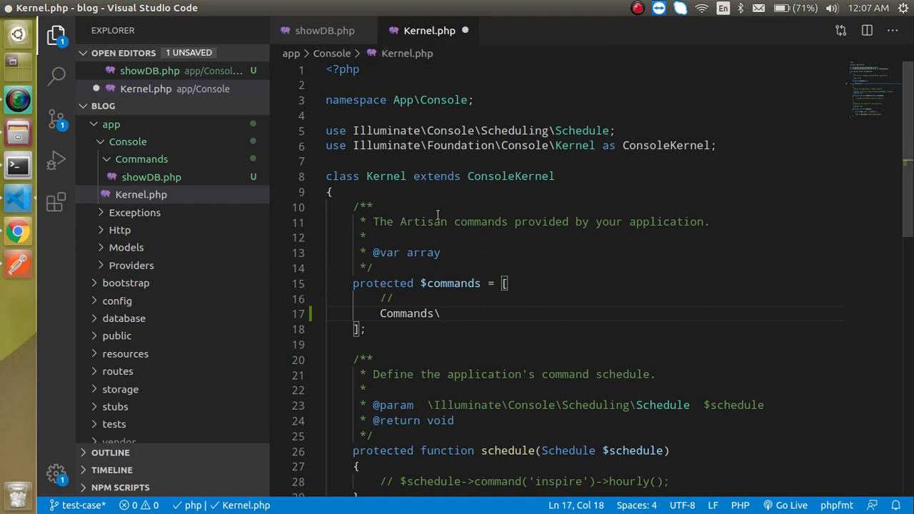
{"action": "type", "text": "showDB"}
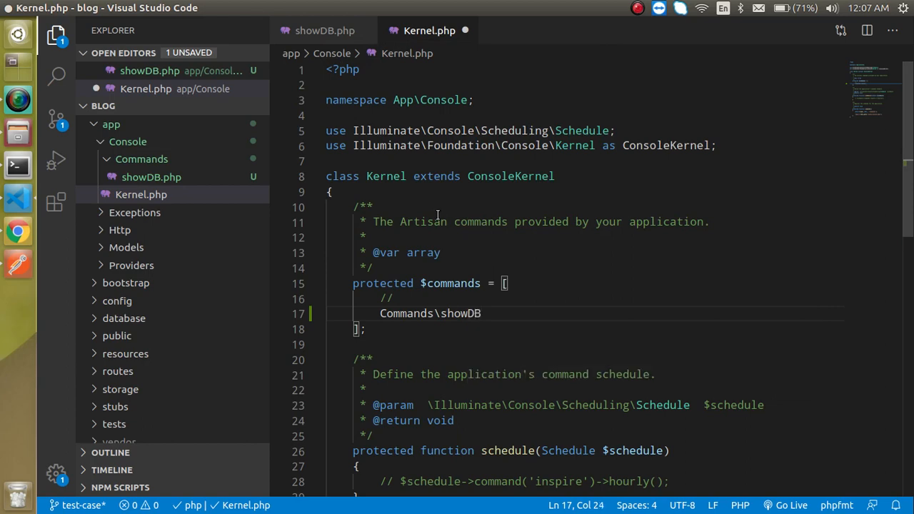
{"action": "type", "text": "::class"}
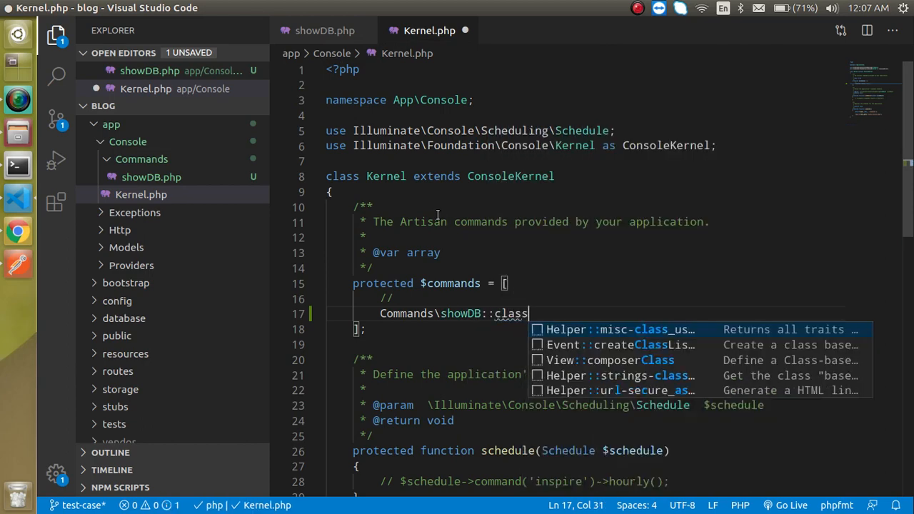
{"action": "type", "text": ","}
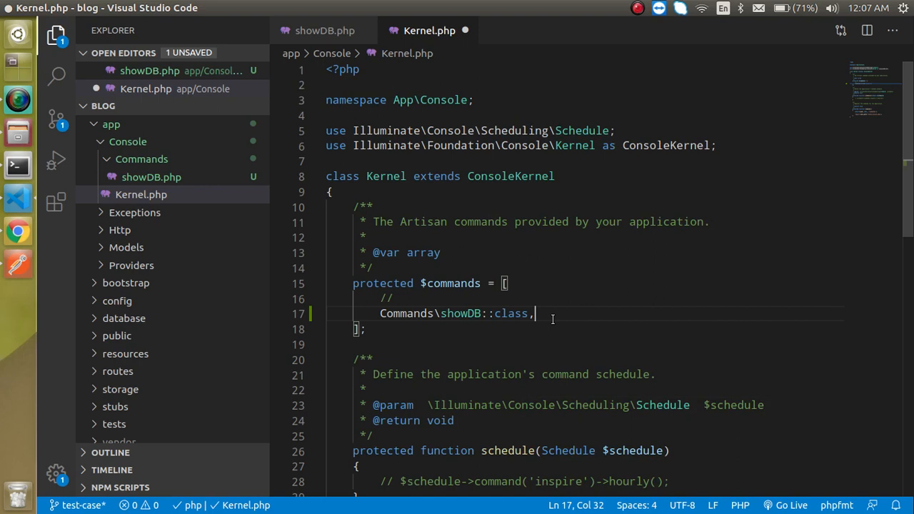
{"action": "key", "text": "ctrl+s"}
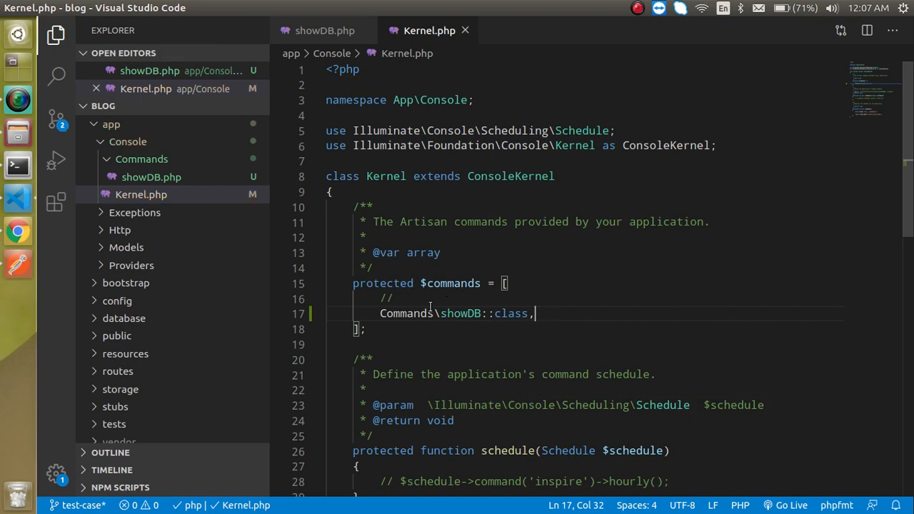
{"action": "scroll", "scroll_direction": "down", "scroll_amount": 3}
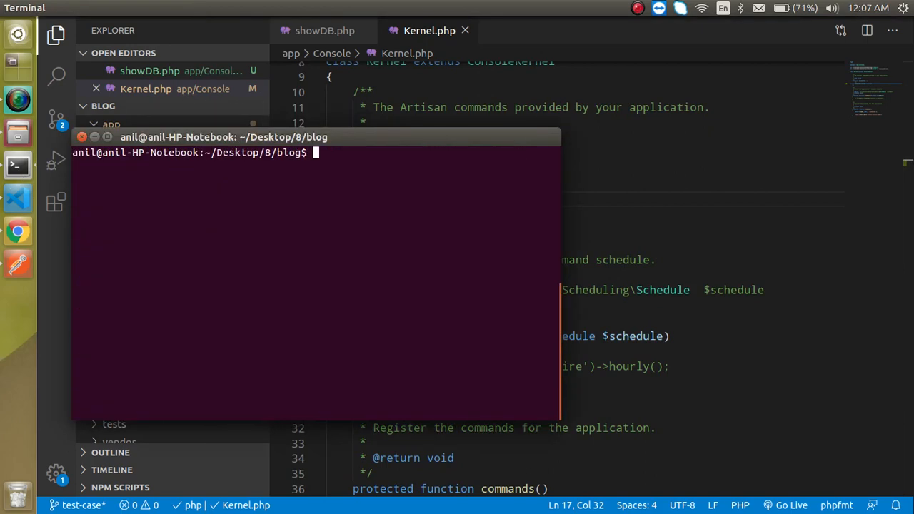
Scroll the artisan command list and locate showDB with its 'show me current Database' description.
{"action": "type", "text": "php artisan make:command showD"}
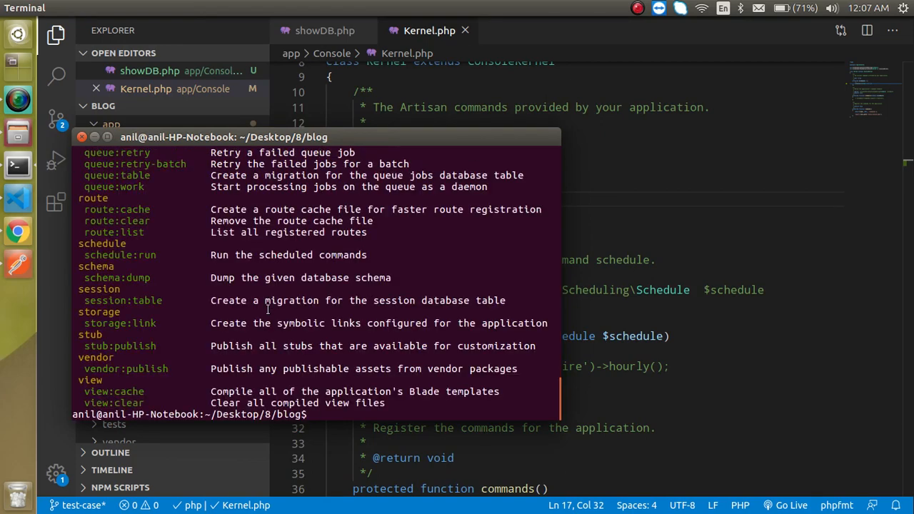
{"action": "scroll", "scroll_direction": "up", "scroll_amount": 3}
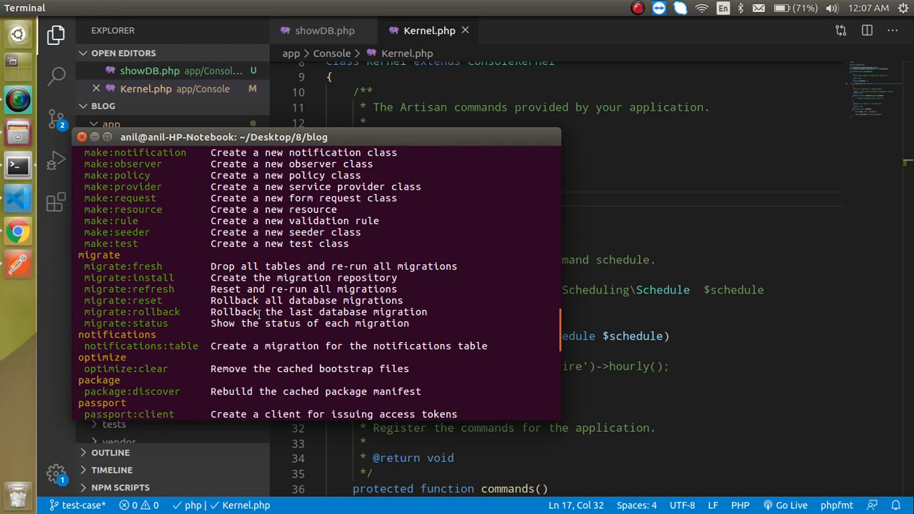
{"action": "scroll", "scroll_direction": "up", "scroll_amount": 3}
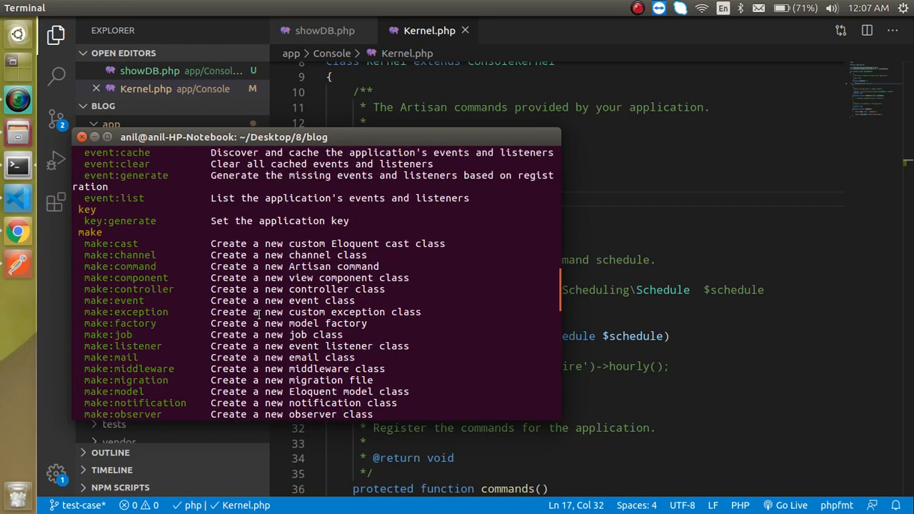
{"action": "scroll", "scroll_direction": "up", "scroll_amount": 3}
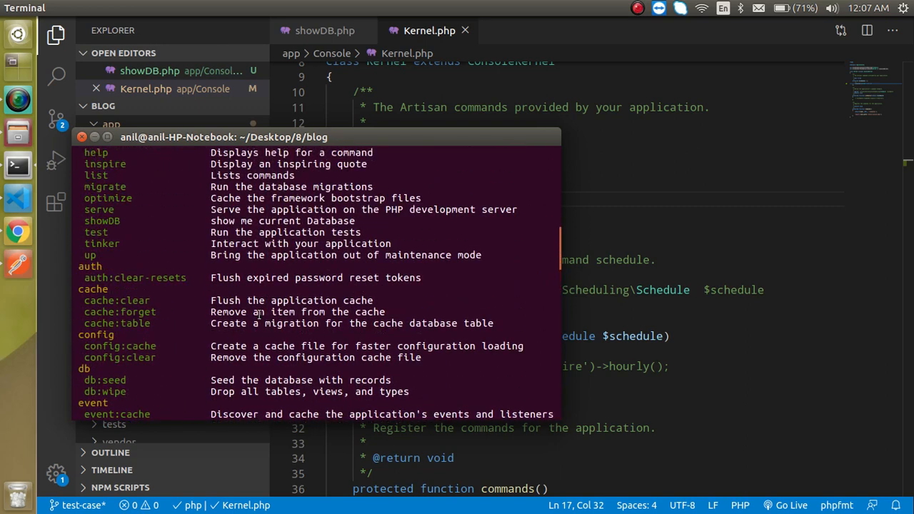
{"action": "scroll", "scroll_direction": "up", "scroll_amount": 3}
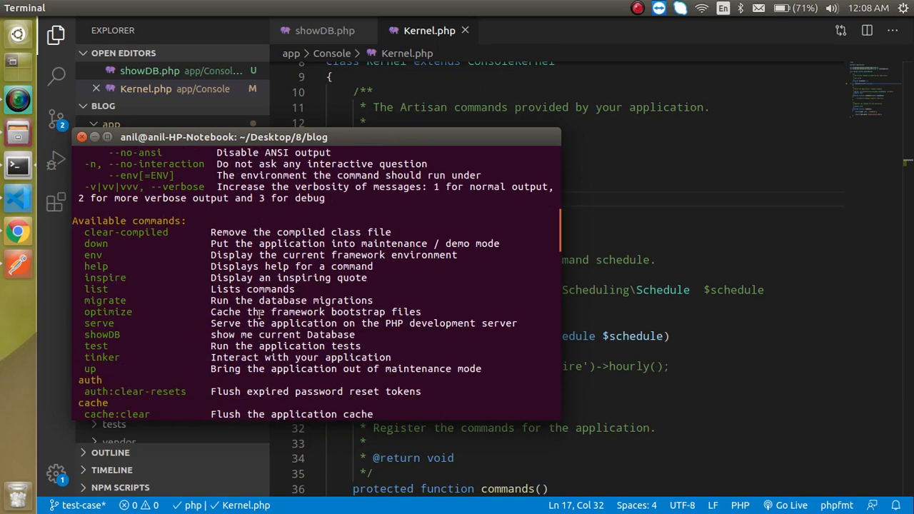
{"action": "scroll", "scroll_direction": "down", "scroll_amount": 3}
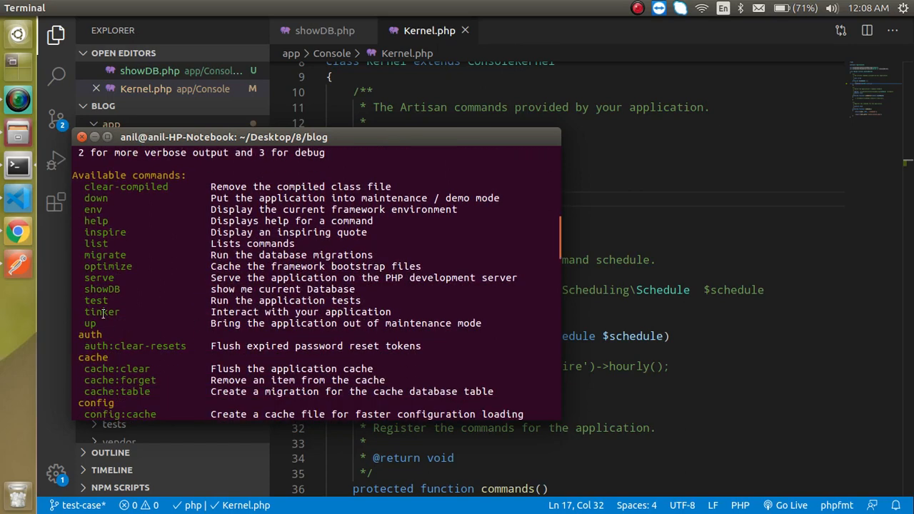
{"action": "double_click", "coordinate": [101, 289]}
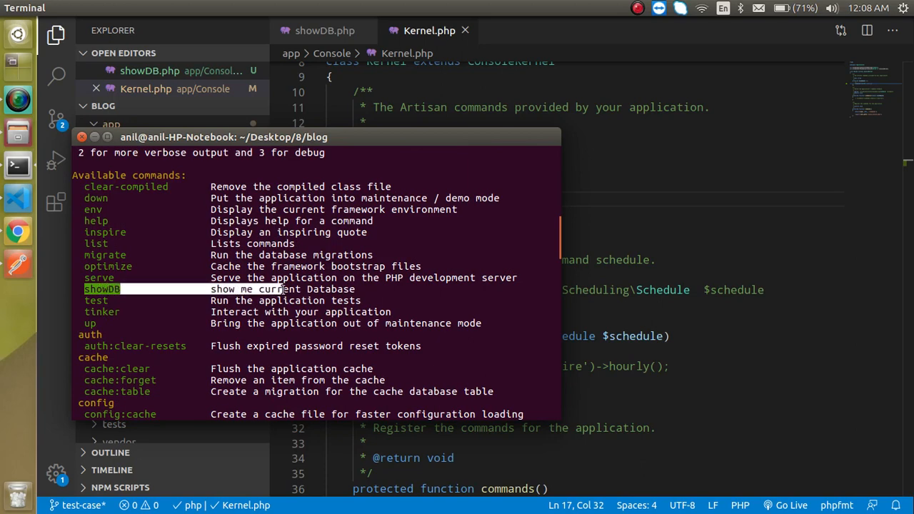
{"action": "scroll", "scroll_direction": "down", "scroll_amount": 3}
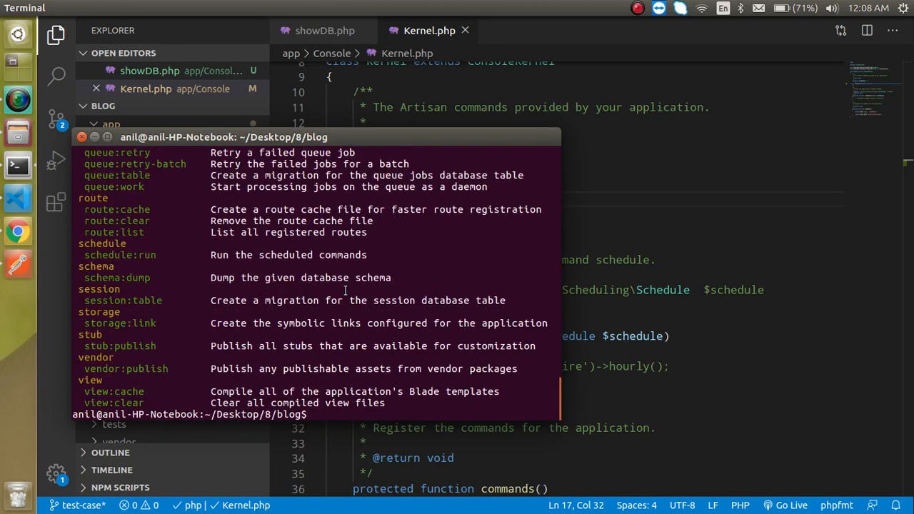
Run php artisan showDB in Terminal.
{"action": "type", "text": "show"}
{"action": "type", "text": "php"}
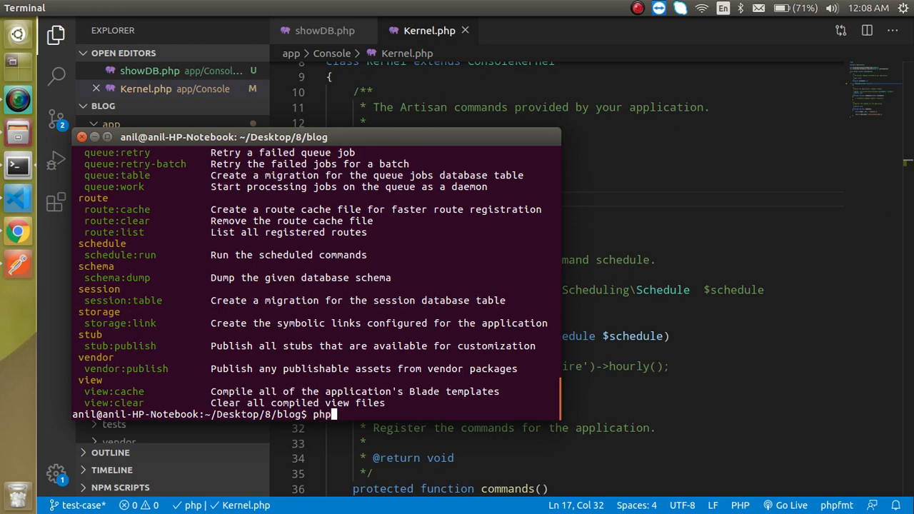
{"action": "type", "text": "artisan sh"}
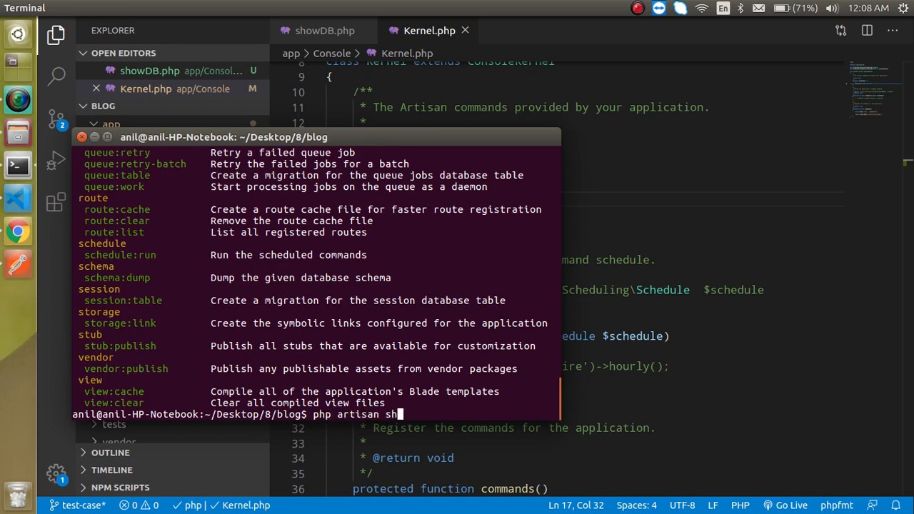
{"action": "key", "text": "Return"}
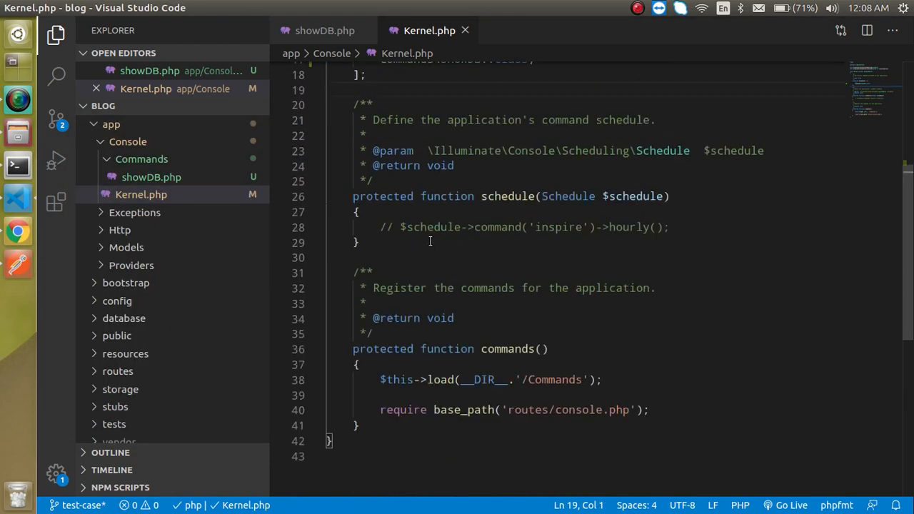
Replace return 0 in handle() with $this->info("output") and rerun showDB to print output.
{"action": "left_click", "coordinate": [324, 30]}
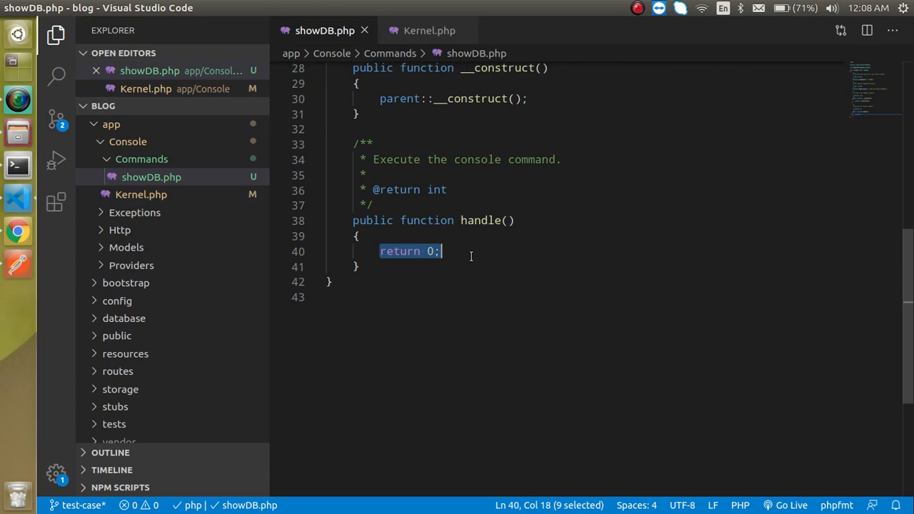
{"action": "type", "text": "$this->"}
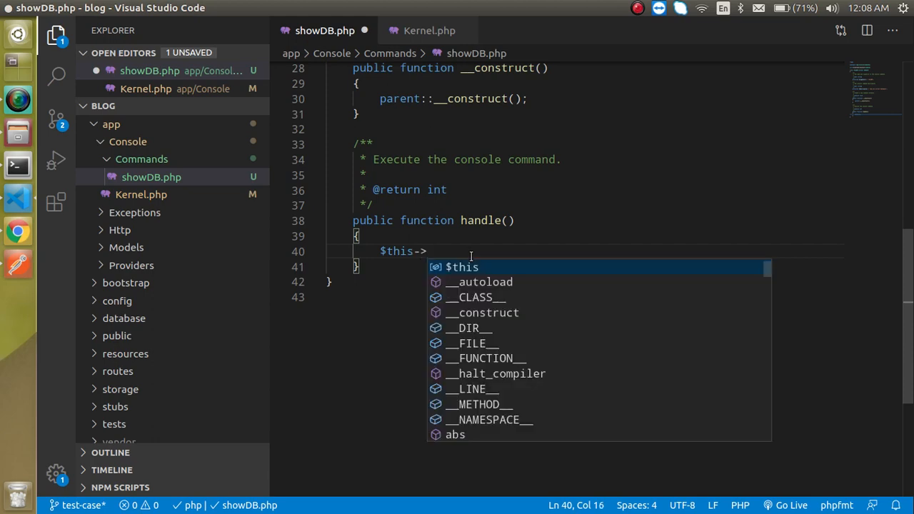
{"action": "type", "text": "iinfo"}
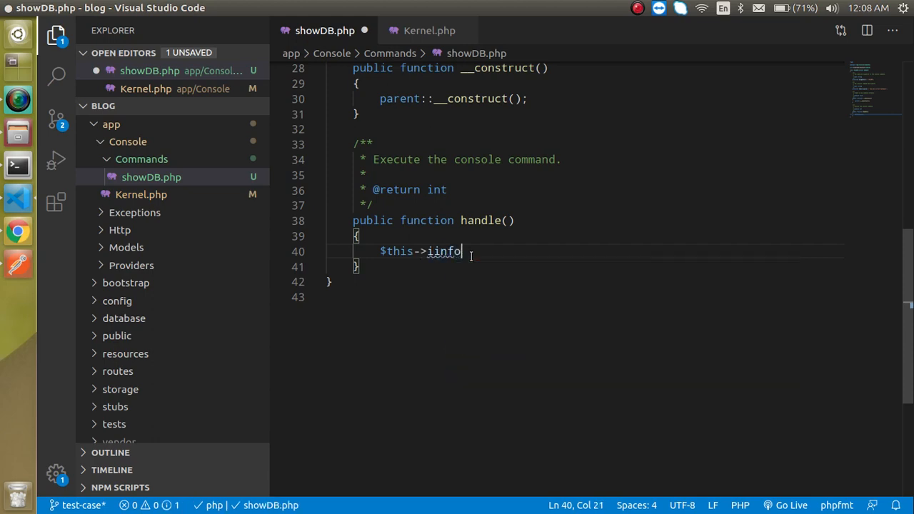
{"action": "key", "text": "Backspace"}
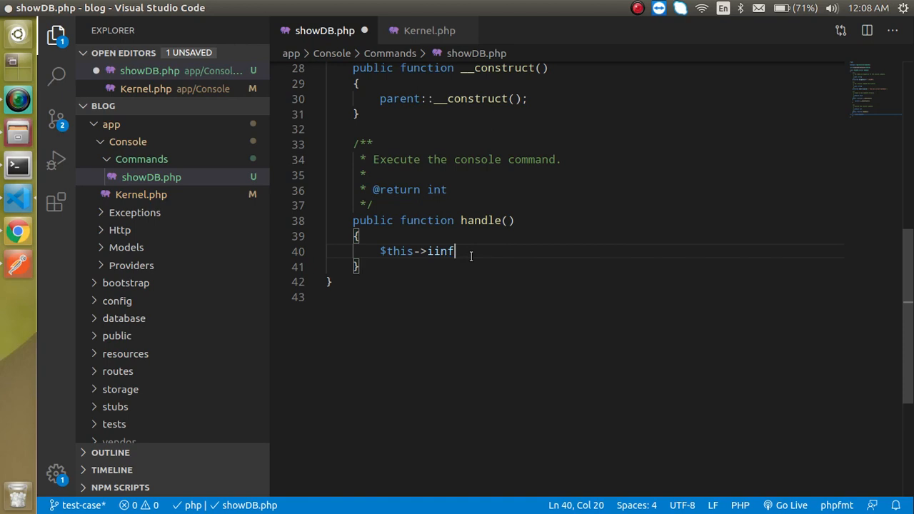
{"action": "type", "text": "info(\""}
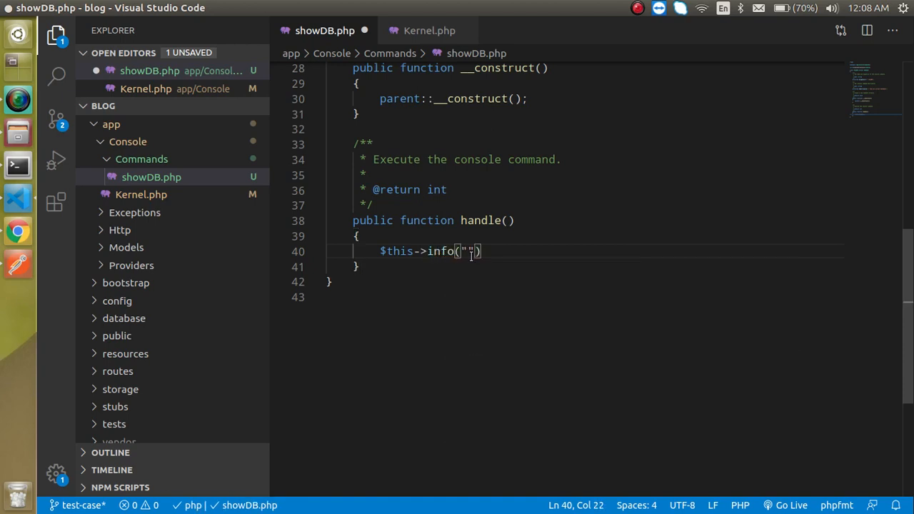
{"action": "type", "text": "output"}
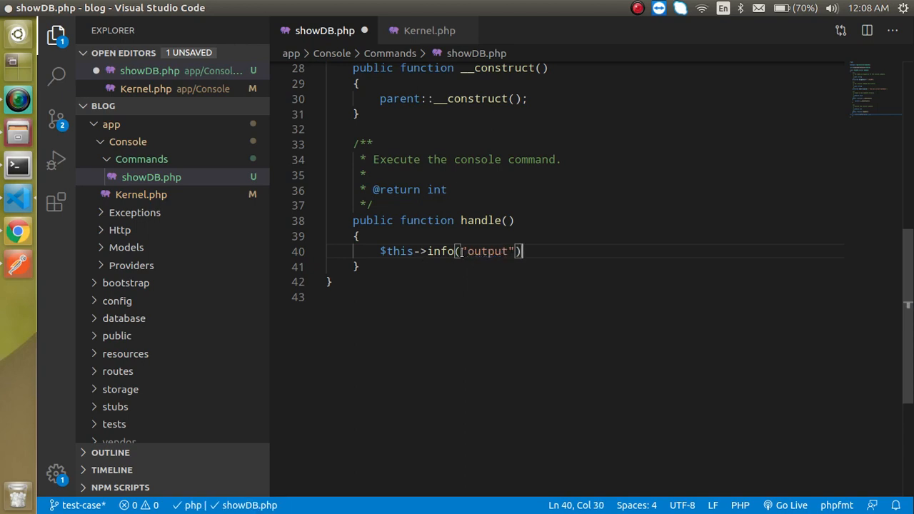
{"action": "type", "text": ";"}
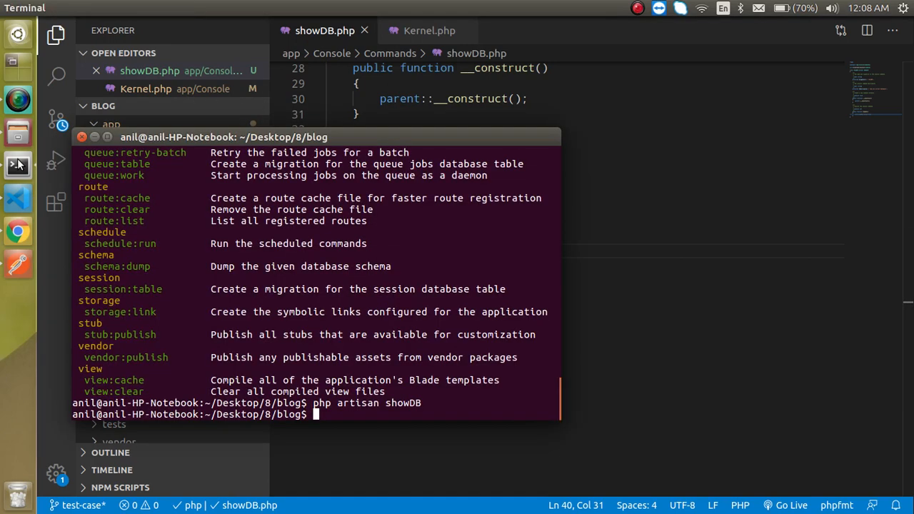
{"action": "key", "text": "Return"}
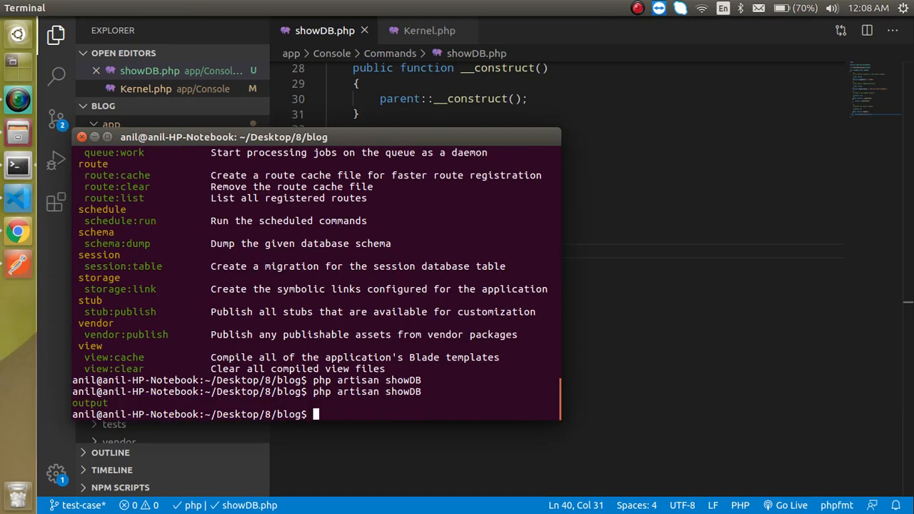
{"action": "double_click", "coordinate": [90, 403]}
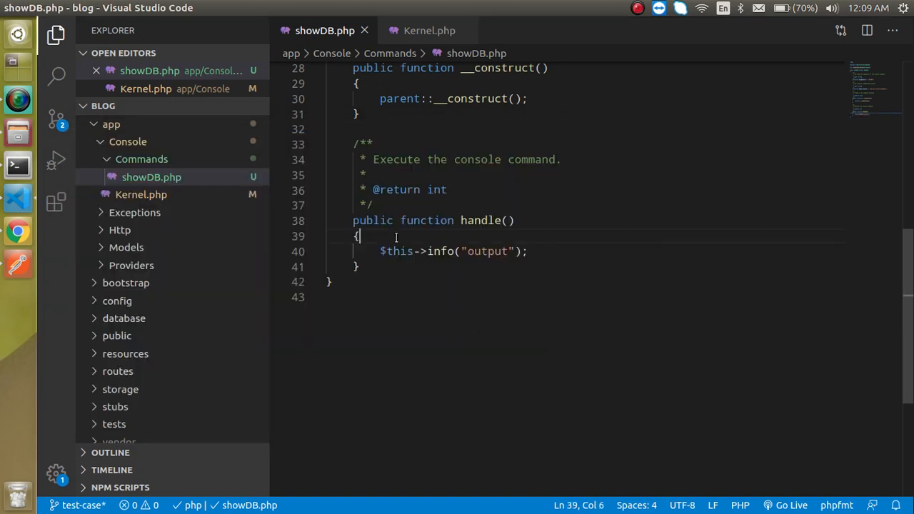
Add echo "hello"; above the info line in handle() and rerun showDB.
{"action": "type", "text": "ehcp"}
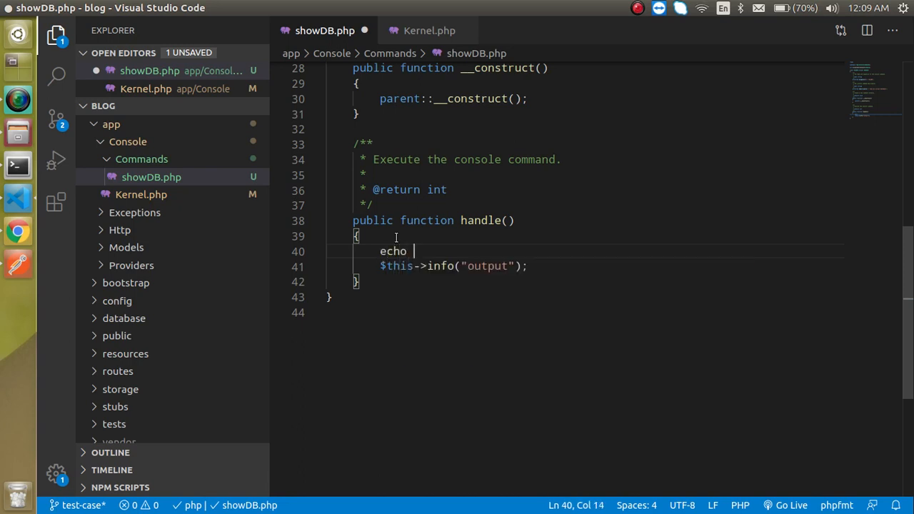
{"action": "type", "text": "\"hellow\""}
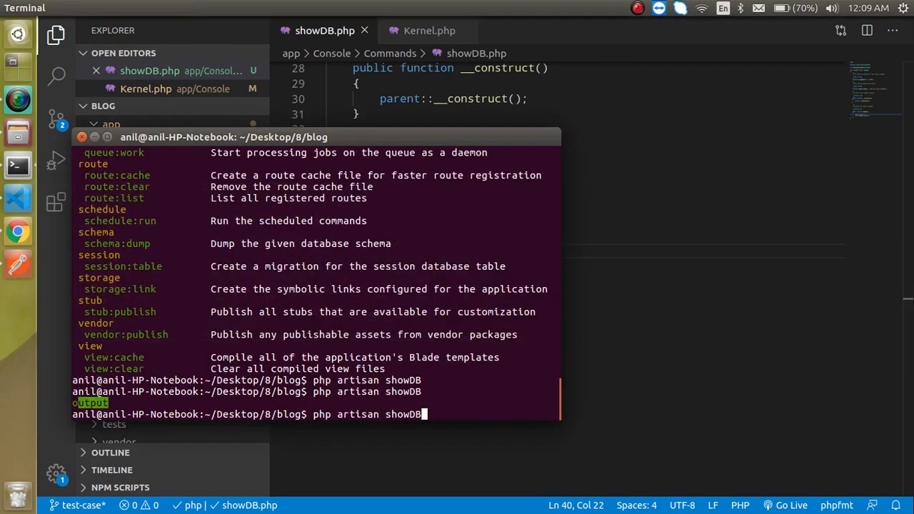
{"action": "key", "text": "Return"}
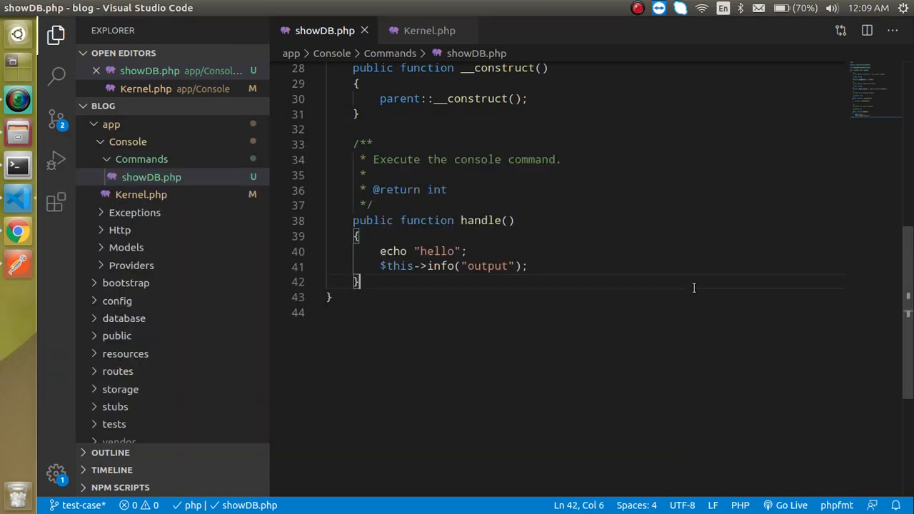
Add use Illuminate\Support\Facades\DB; beneath the Command import and save.
{"action": "left_click", "coordinate": [424, 251]}
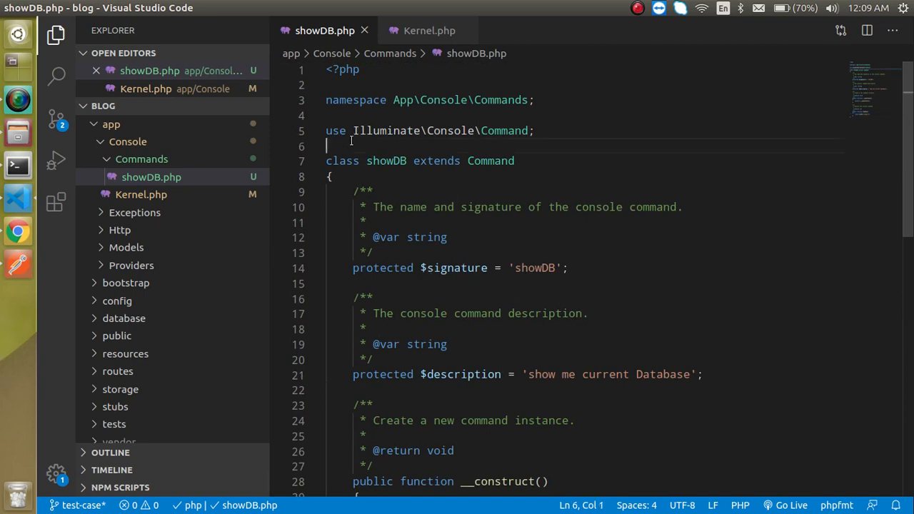
{"action": "type", "text": "use Ill"}
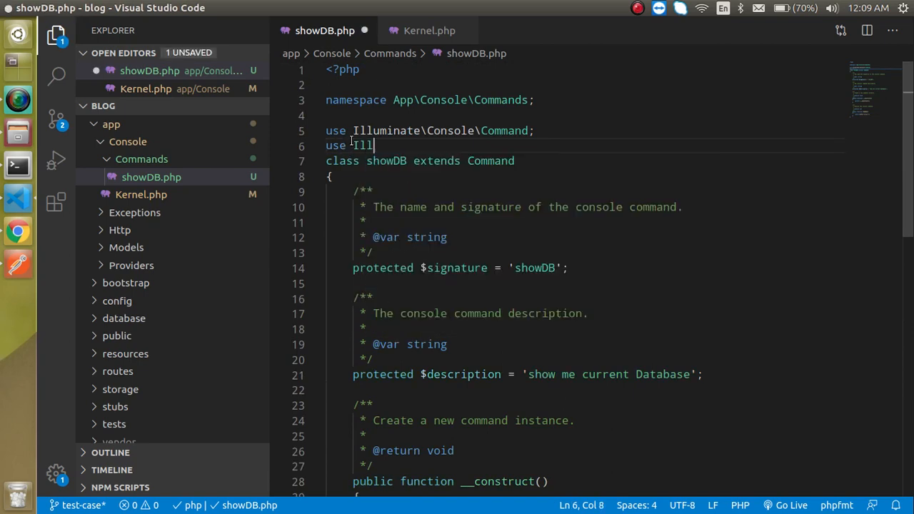
{"action": "key", "text": "Backspace"}
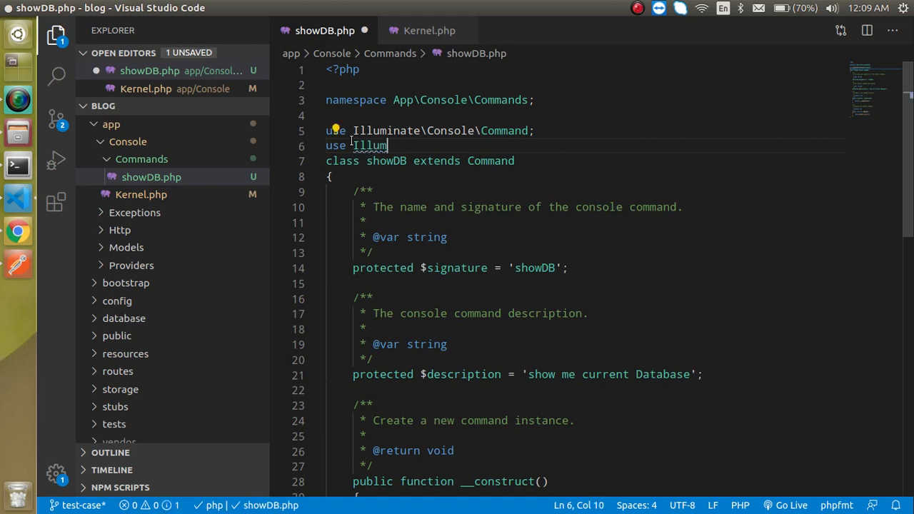
{"action": "type", "text": "i"}
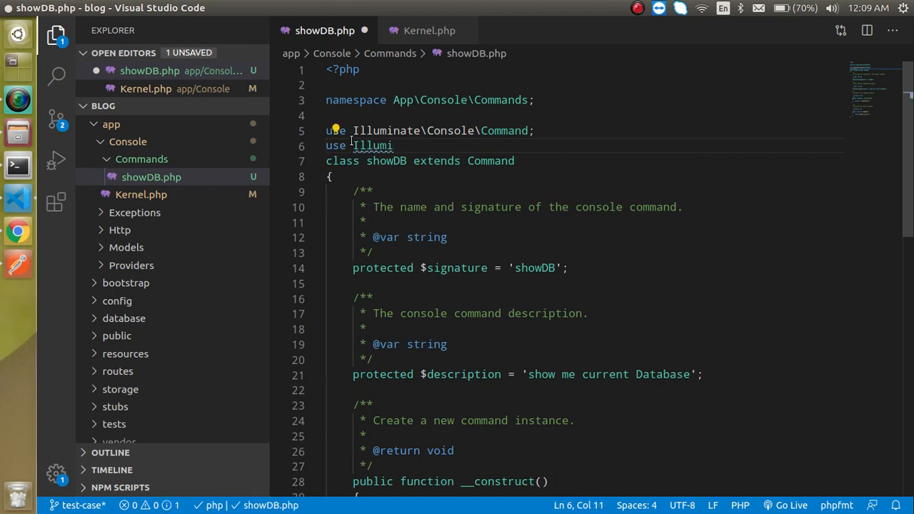
{"action": "type", "text": "nate"}
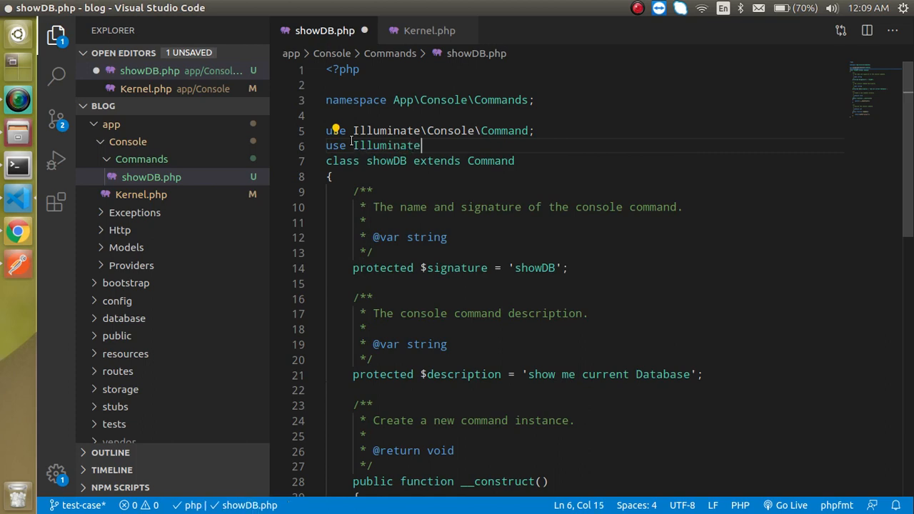
{"action": "type", "text": "\\"}
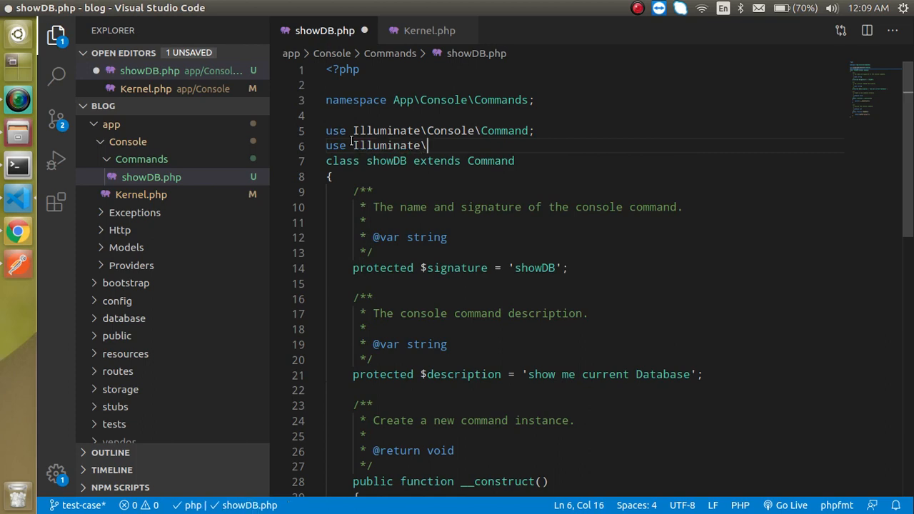
{"action": "type", "text": "Support"}
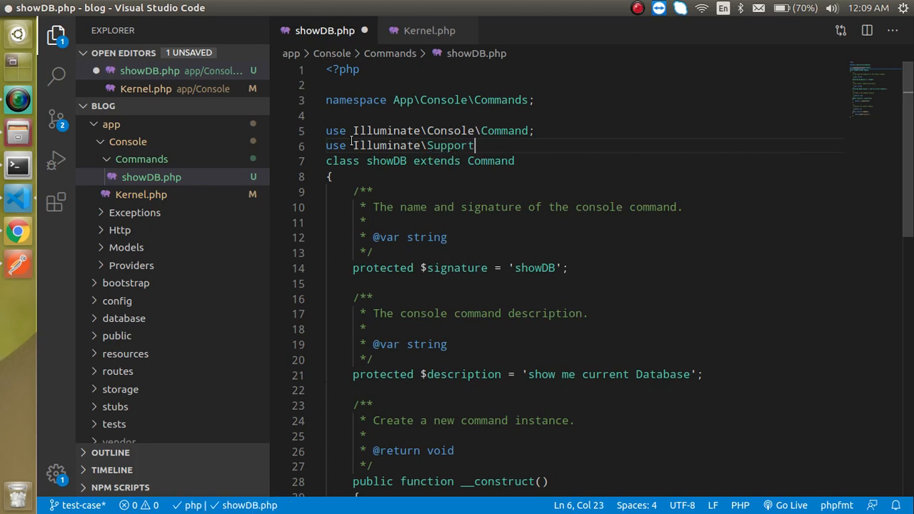
{"action": "type", "text": "\\Facades"}
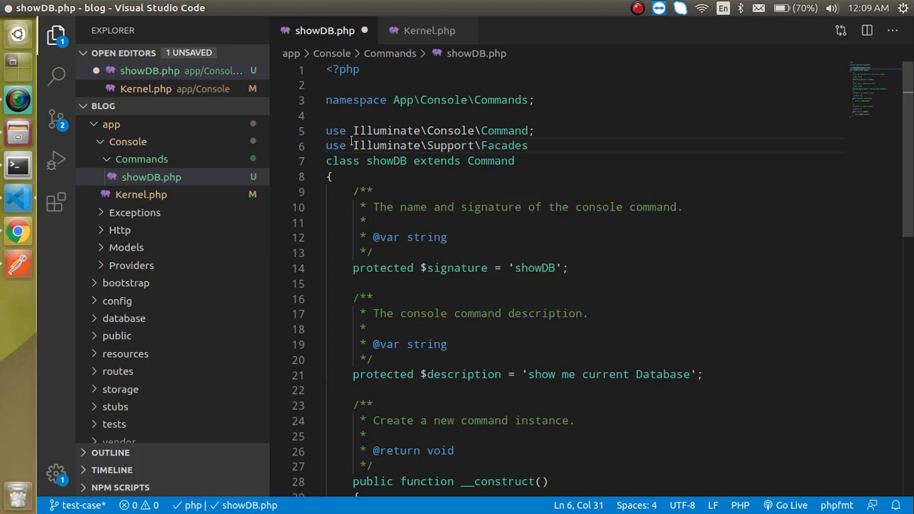
{"action": "type", "text": "\\DB;"}
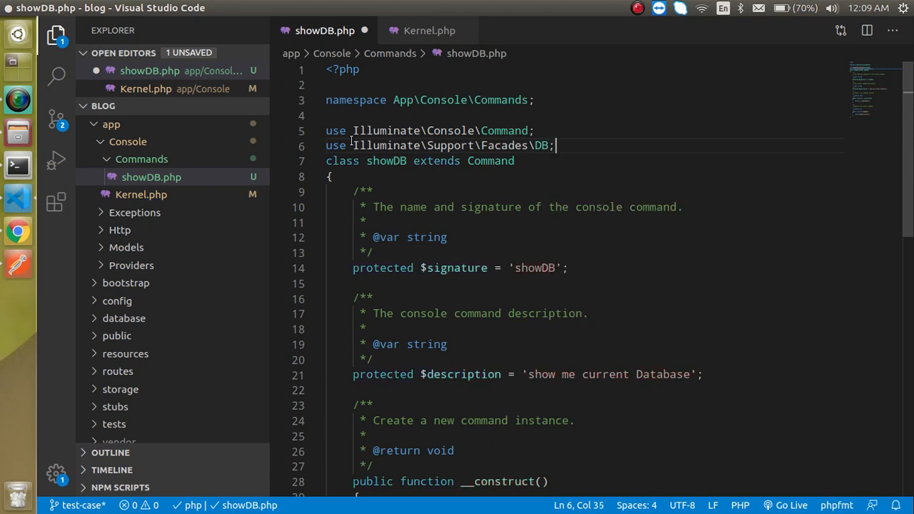
{"action": "key", "text": "ctrl+s"}
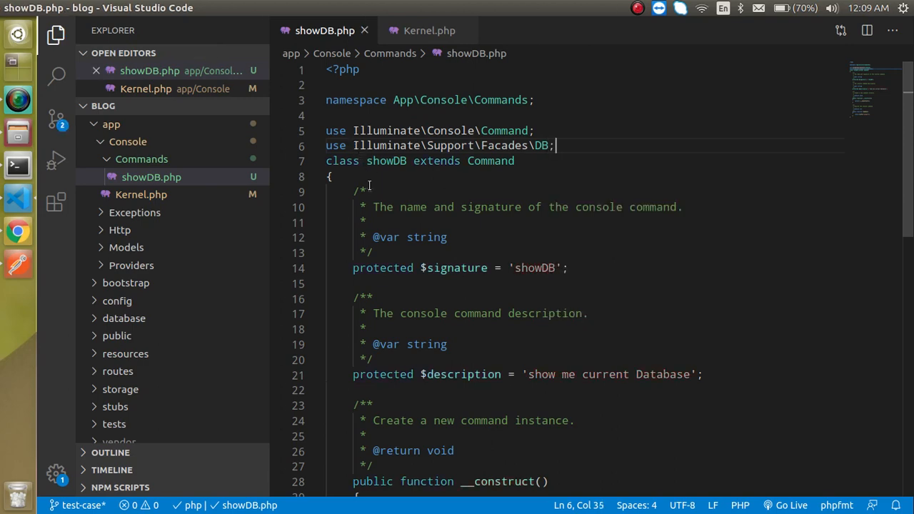
Replace the 'output' message in the info call with "current db is: ".
{"action": "scroll", "scroll_direction": "down", "scroll_amount": 3}
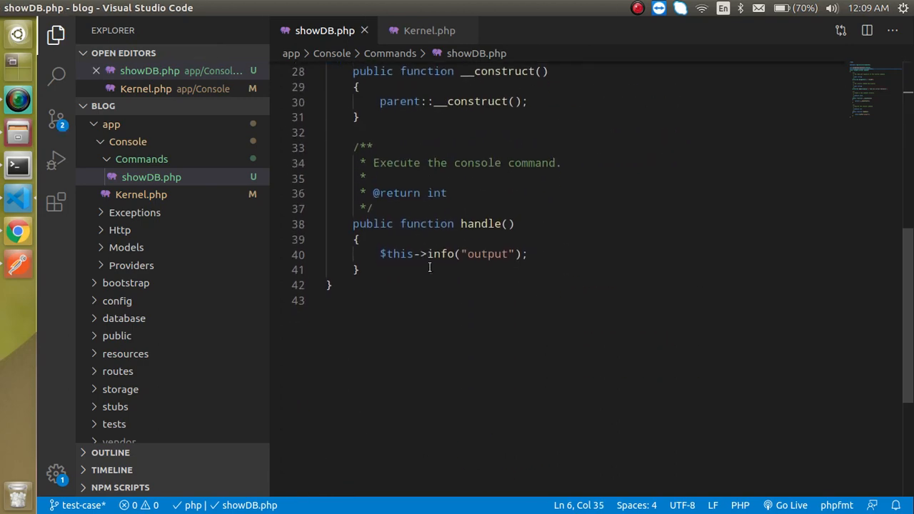
{"action": "double_click", "coordinate": [488, 254]}
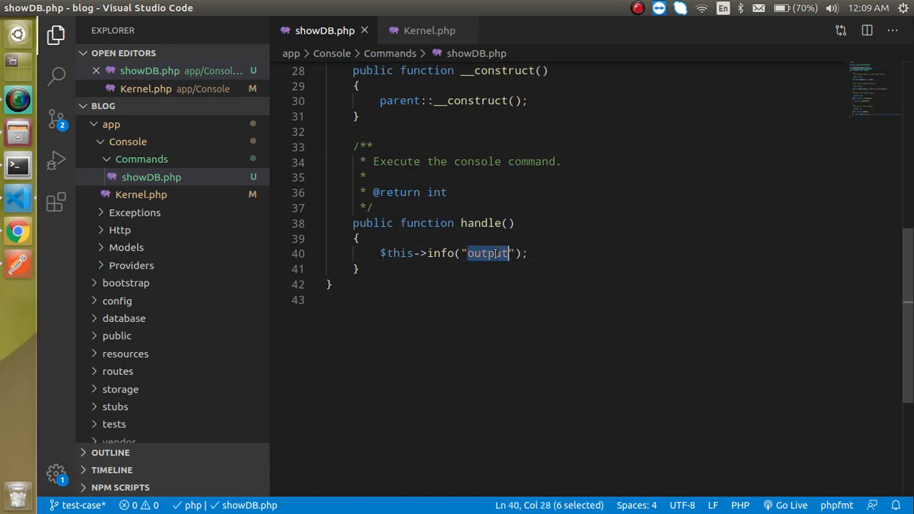
{"action": "key", "text": "Delete"}
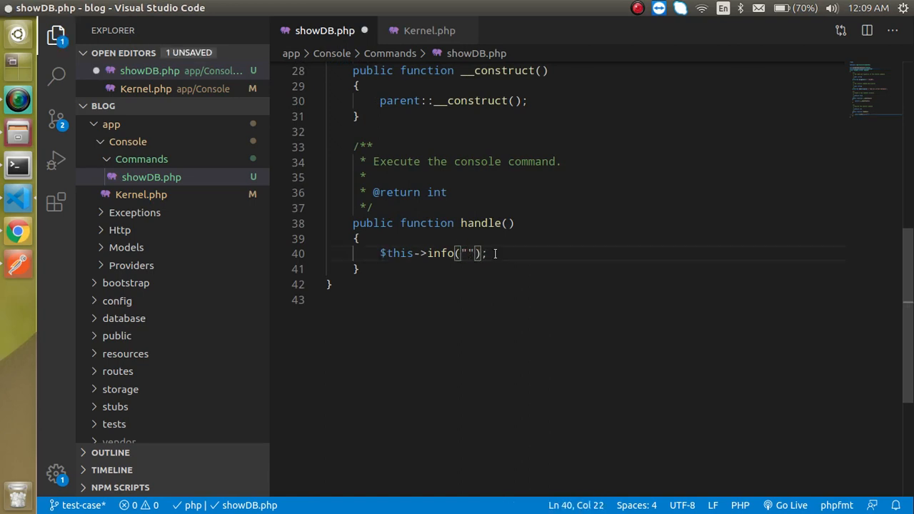
{"action": "type", "text": "current db"}
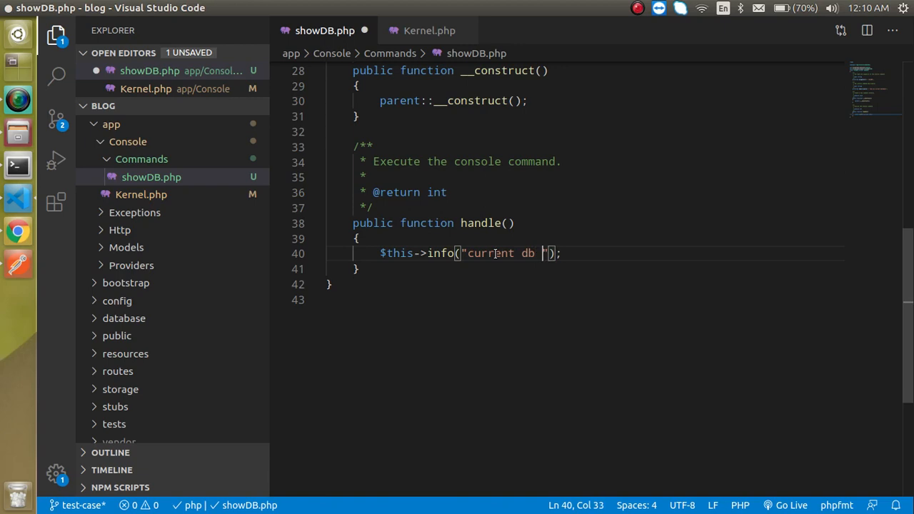
{"action": "type", "text": "is"}
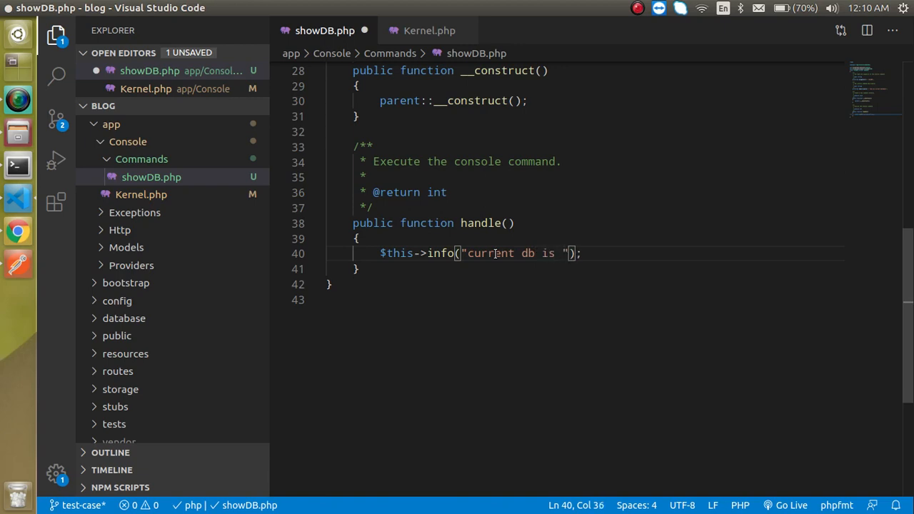
{"action": "type", "text": ":"}
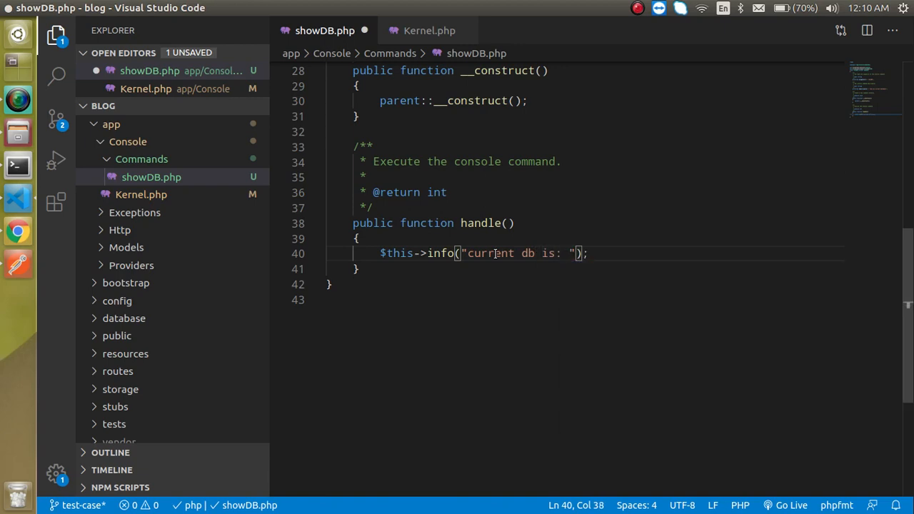
Append DB::connection()->getDatabaseName() and rerun showDB, printing 'current db is: blog'.
{"action": "type", "text": "DB"}
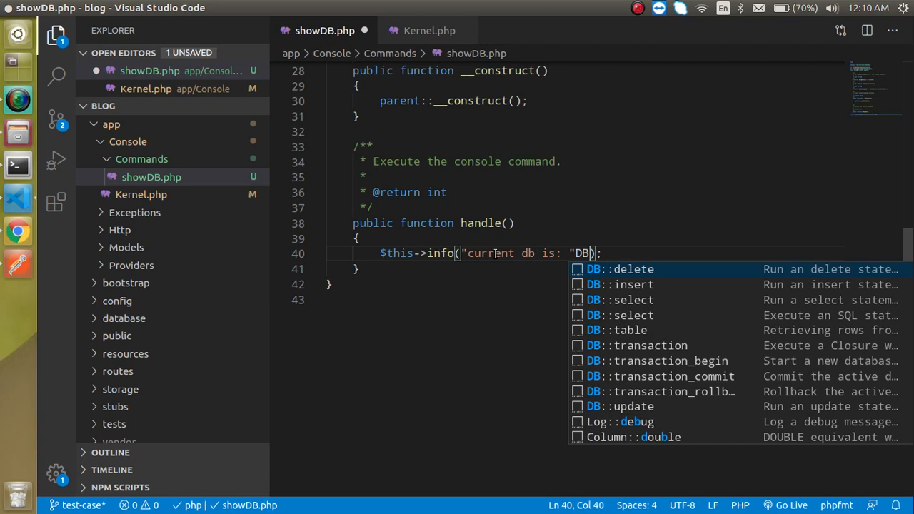
{"action": "type", "text": "::"}
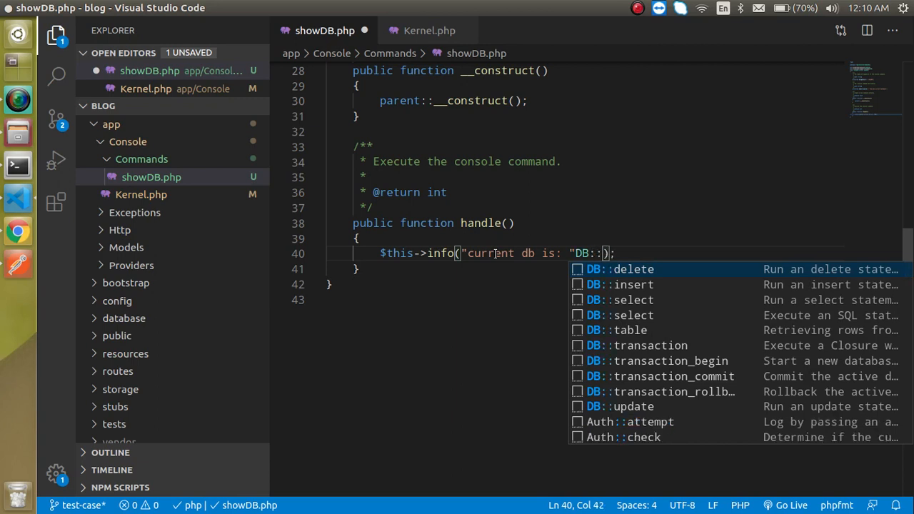
{"action": "type", "text": "connec"}
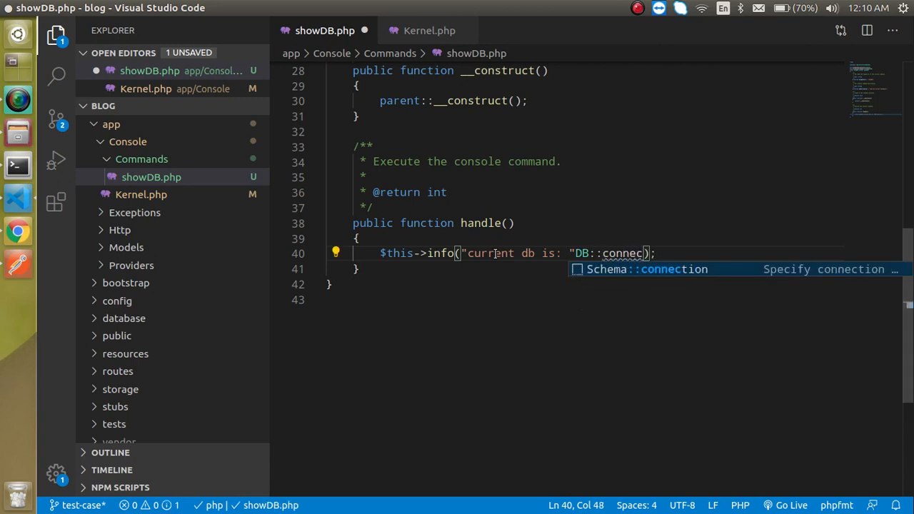
{"action": "type", "text": "tion"}
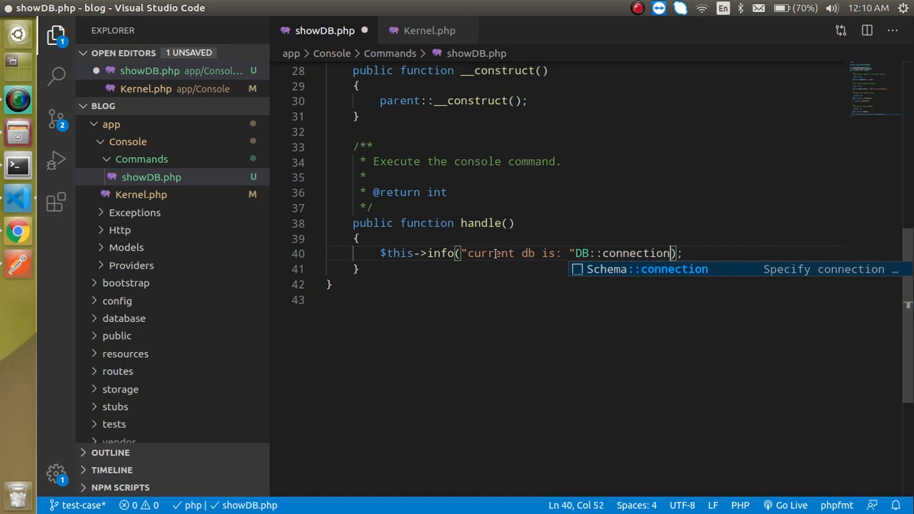
{"action": "type", "text": "()->"}
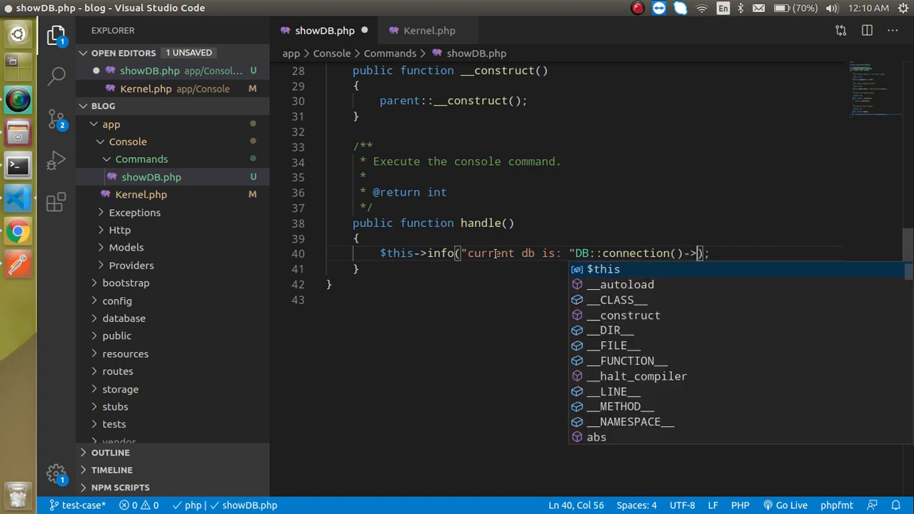
{"action": "type", "text": "get"}
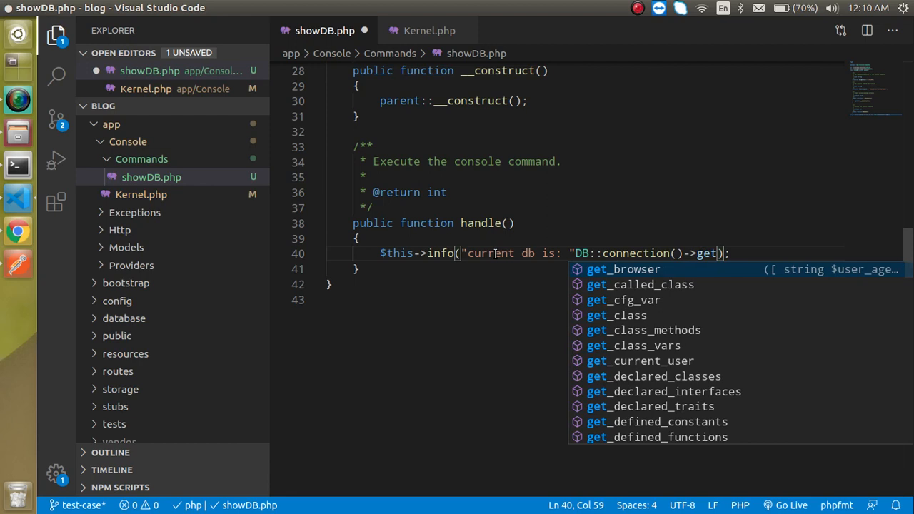
{"action": "type", "text": "DatabaseName"}
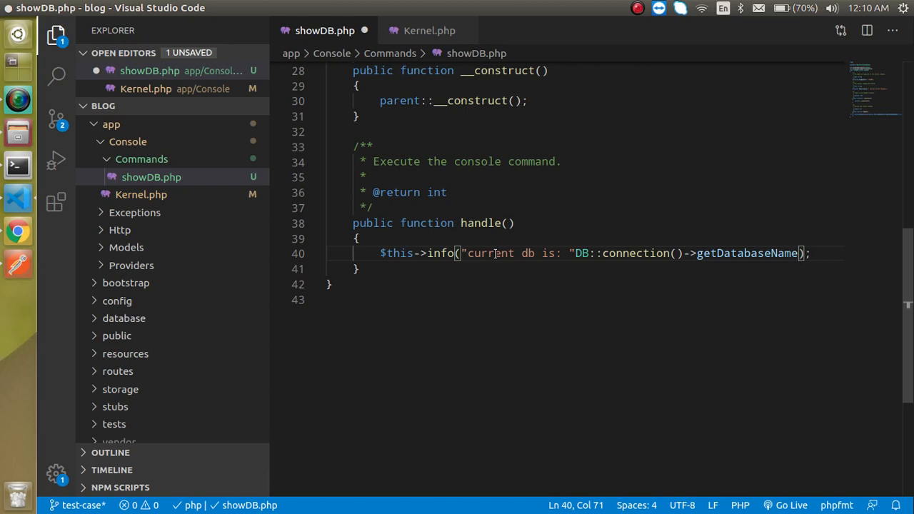
{"action": "type", "text": "()"}
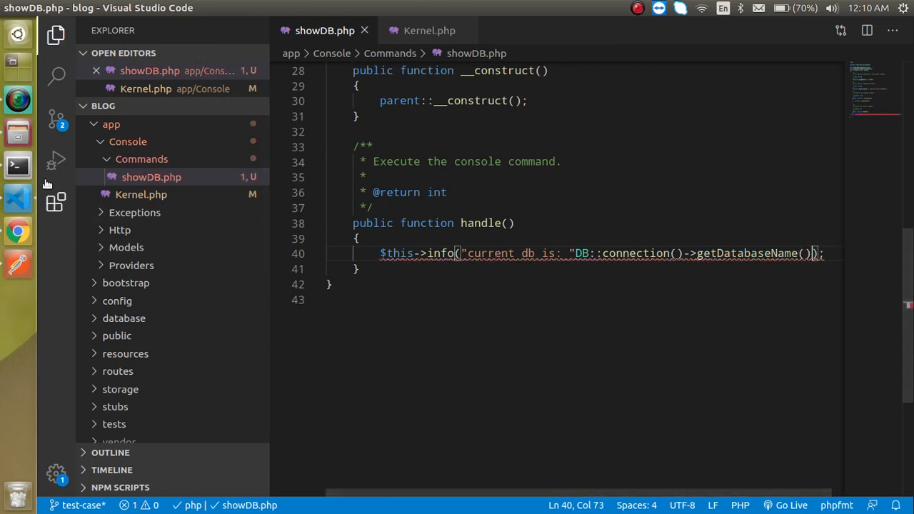
{"action": "mouse_move", "coordinate": [586, 273]}
{"action": "type", "text": "."}
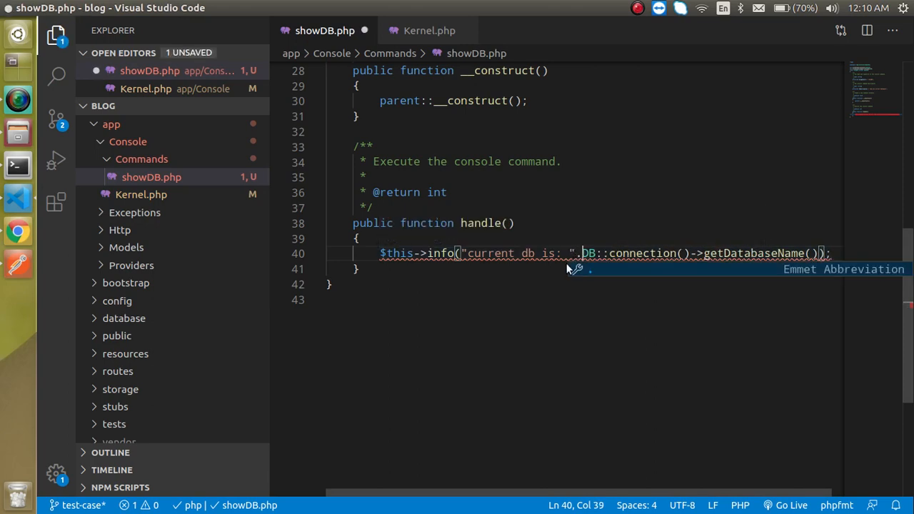
{"action": "left_click", "coordinate": [17, 165]}
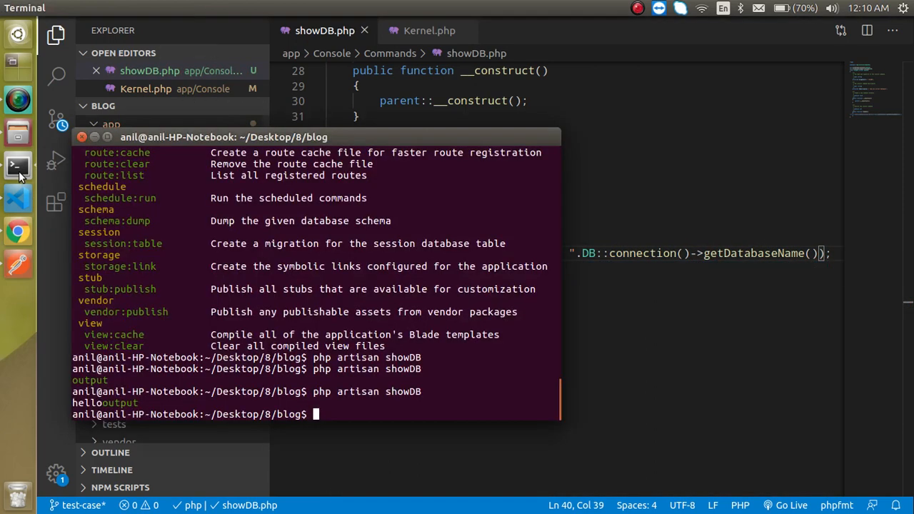
{"action": "key", "text": "Return"}
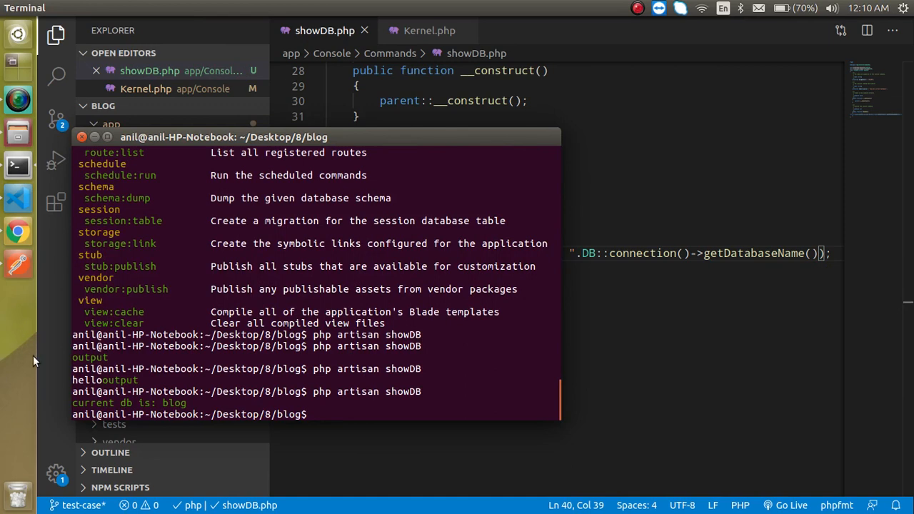
{"action": "mouse_move", "coordinate": [174, 402]}
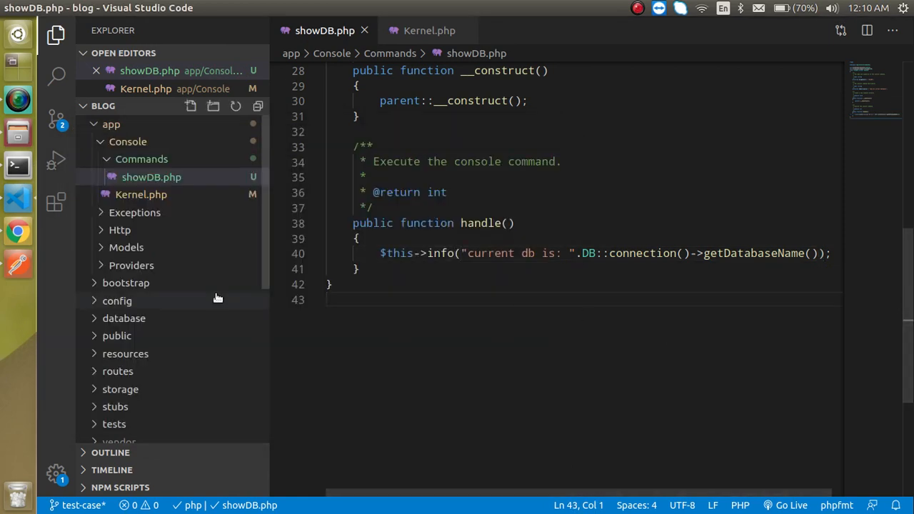
Open the project's .env file from the Explorer to check DB_DATABASE=blog.
{"action": "scroll", "scroll_direction": "down", "scroll_amount": 3}
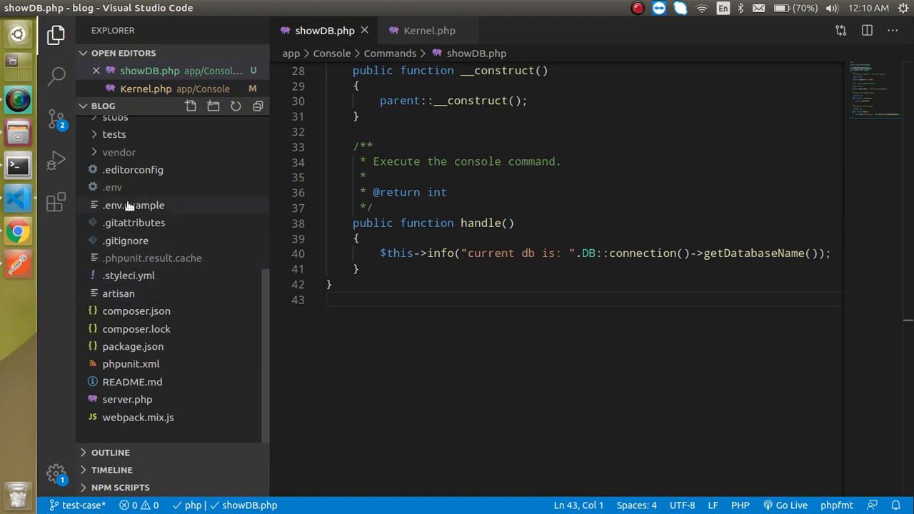
{"action": "left_click", "coordinate": [112, 187]}
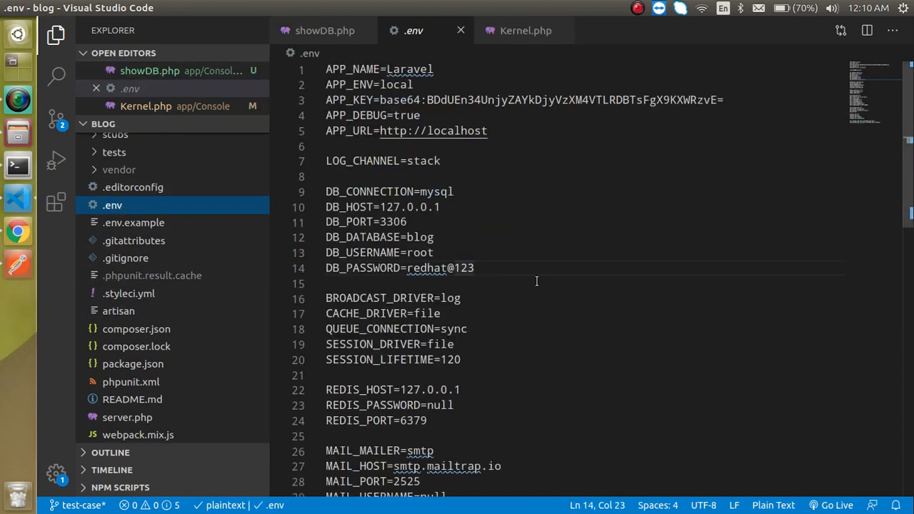
{"action": "double_click", "coordinate": [420, 237]}
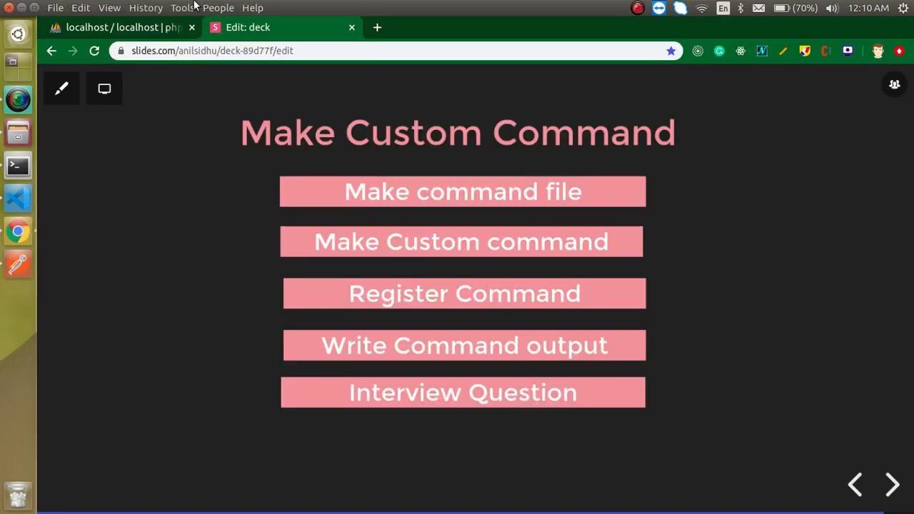
{"action": "left_click", "coordinate": [118, 27]}
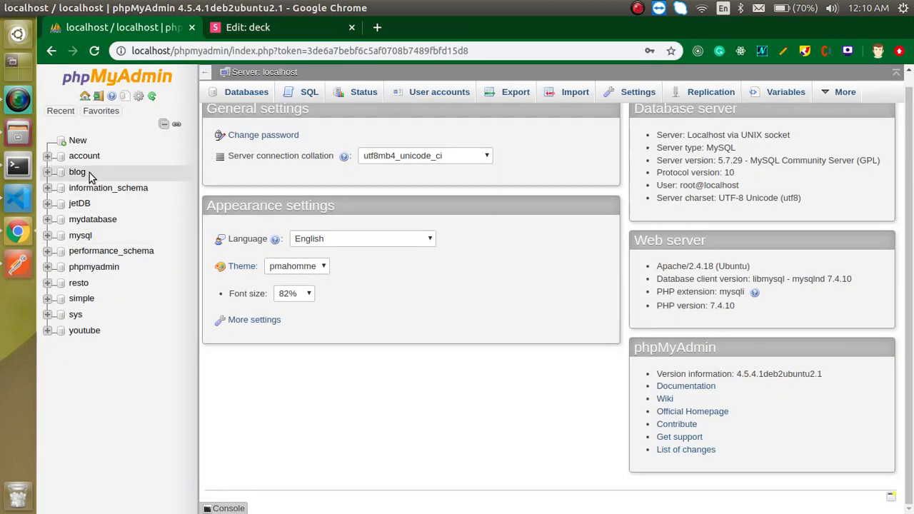
{"action": "mouse_move", "coordinate": [323, 355]}
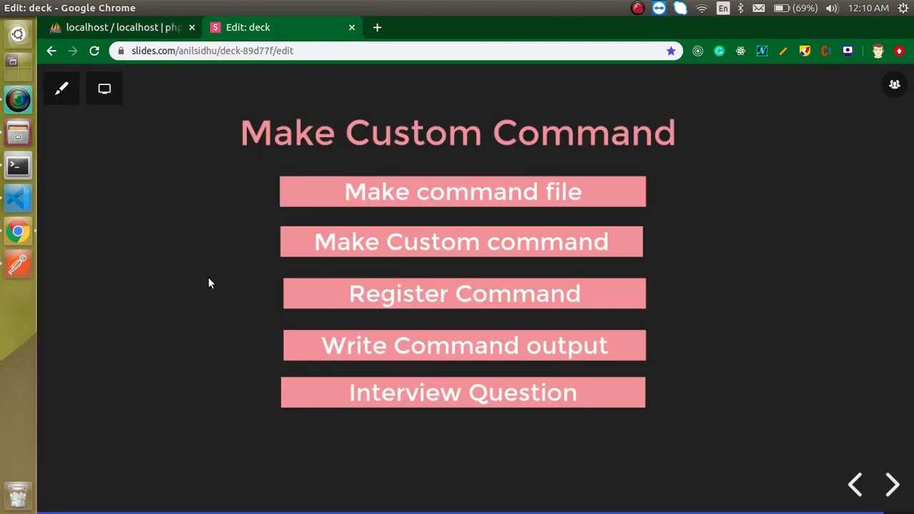
{"action": "mouse_move", "coordinate": [472, 398]}
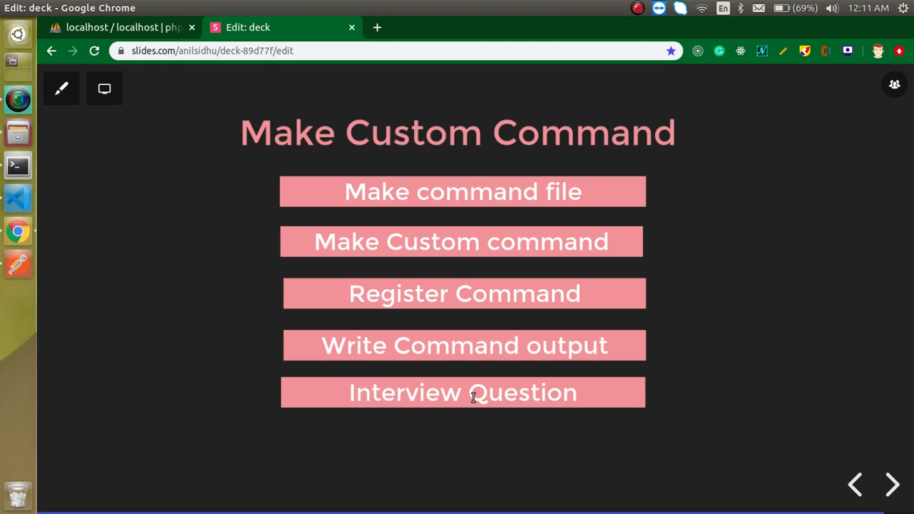
{"action": "mouse_move", "coordinate": [216, 262]}
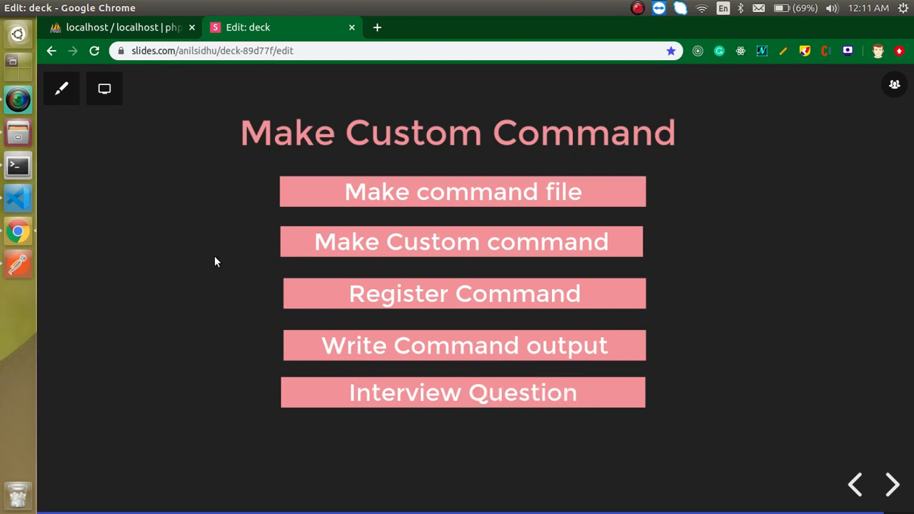